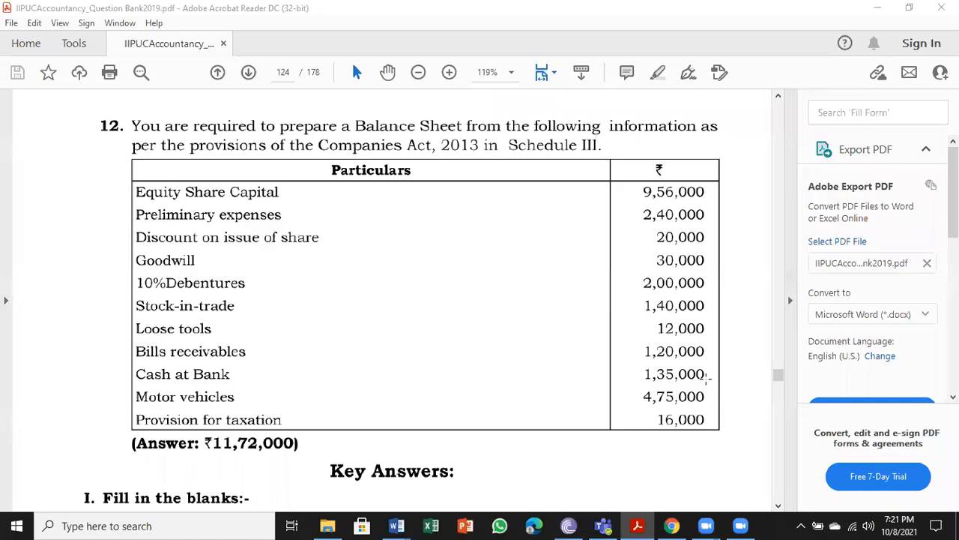
{"action": "mouse_move", "coordinate": [418, 305]}
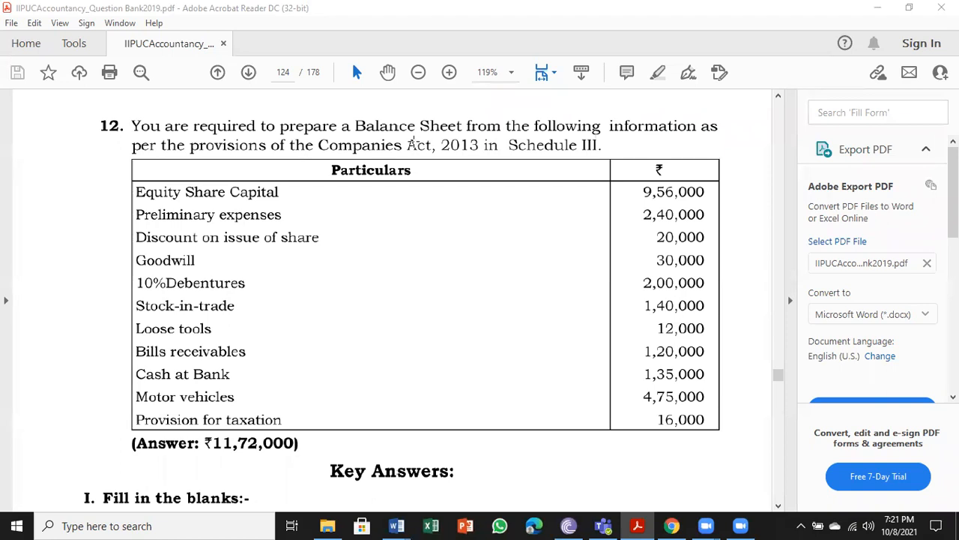
{"action": "mouse_move", "coordinate": [170, 160]}
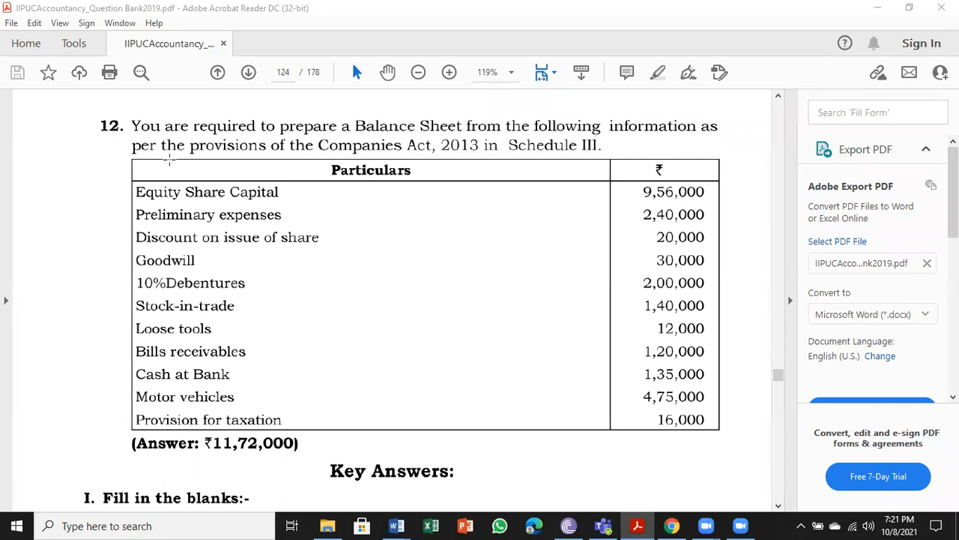
{"action": "mouse_move", "coordinate": [480, 173]}
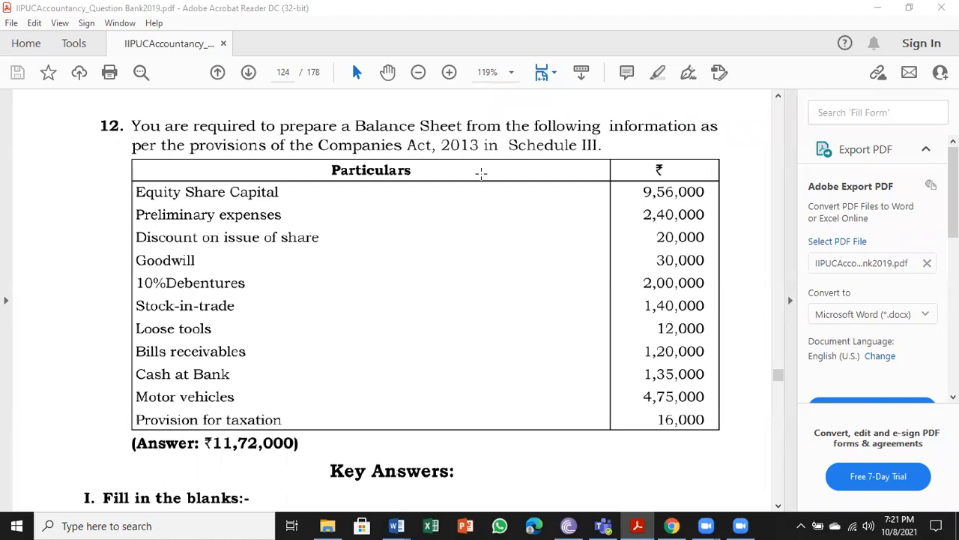
{"action": "mouse_move", "coordinate": [497, 189]}
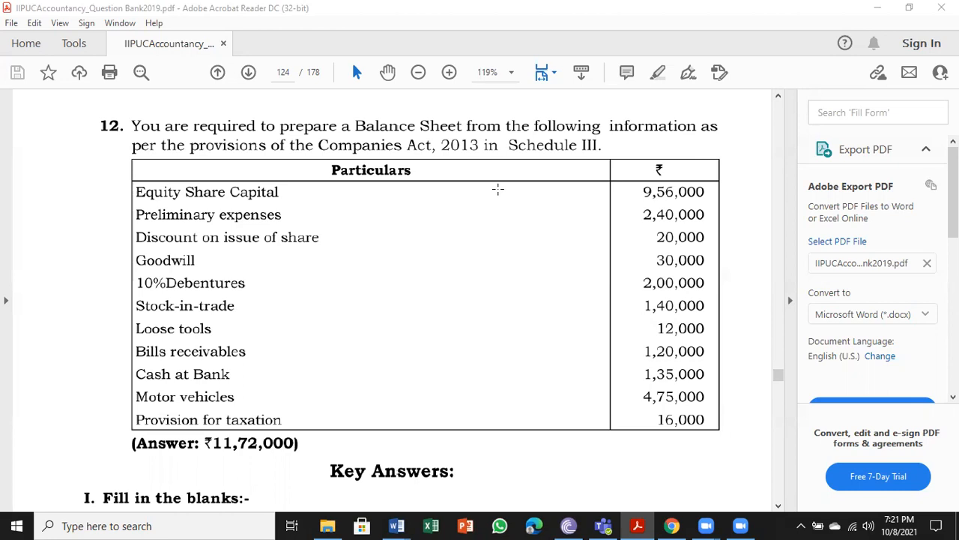
{"action": "mouse_move", "coordinate": [450, 349]}
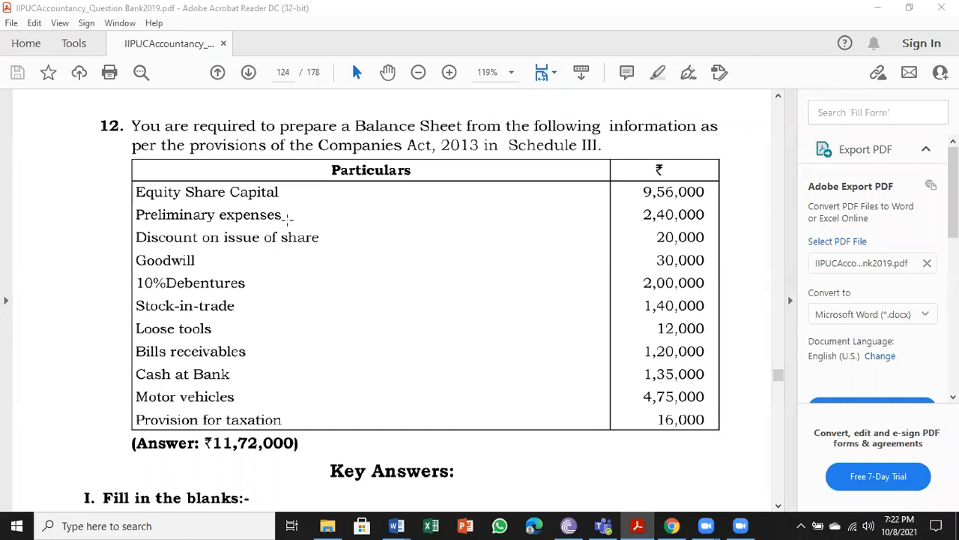
{"action": "mouse_move", "coordinate": [325, 237]}
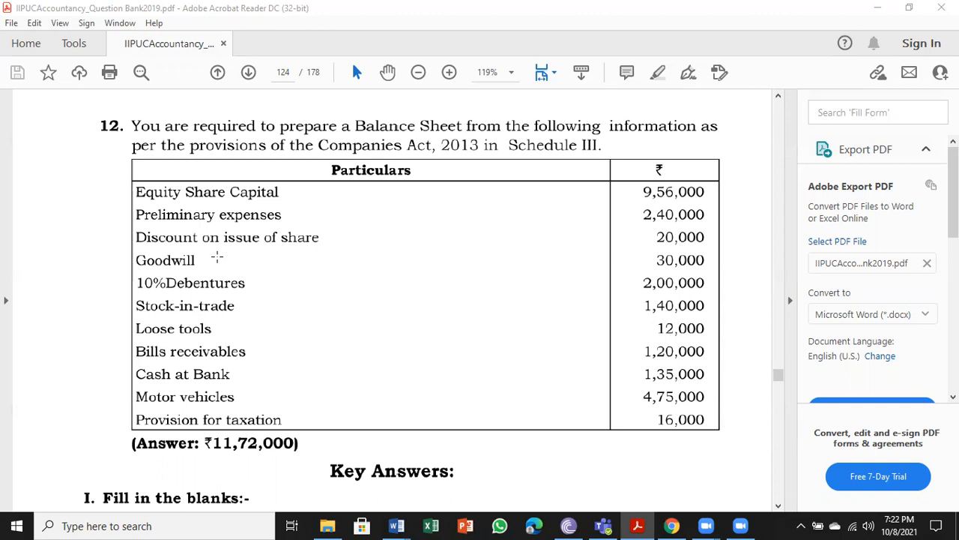
{"action": "mouse_move", "coordinate": [257, 285]}
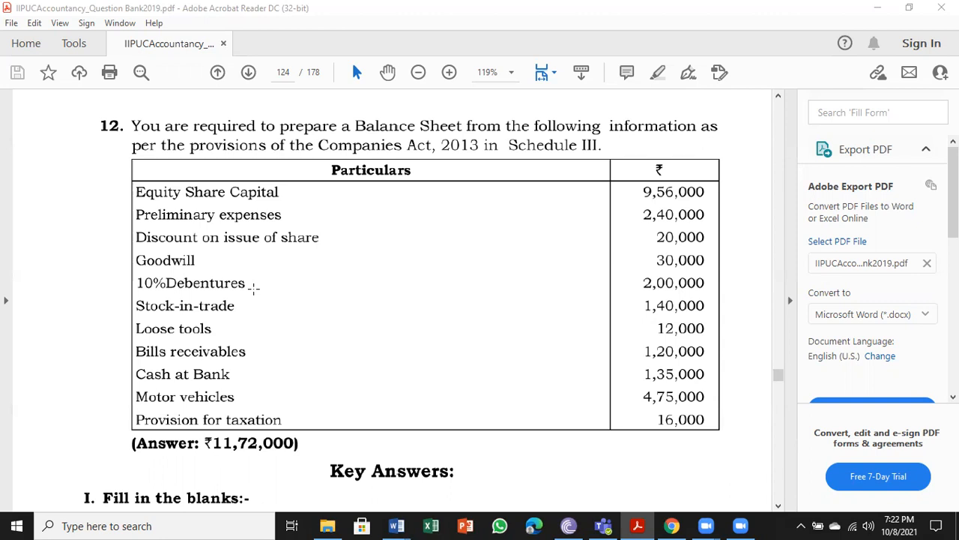
{"action": "mouse_move", "coordinate": [251, 308]}
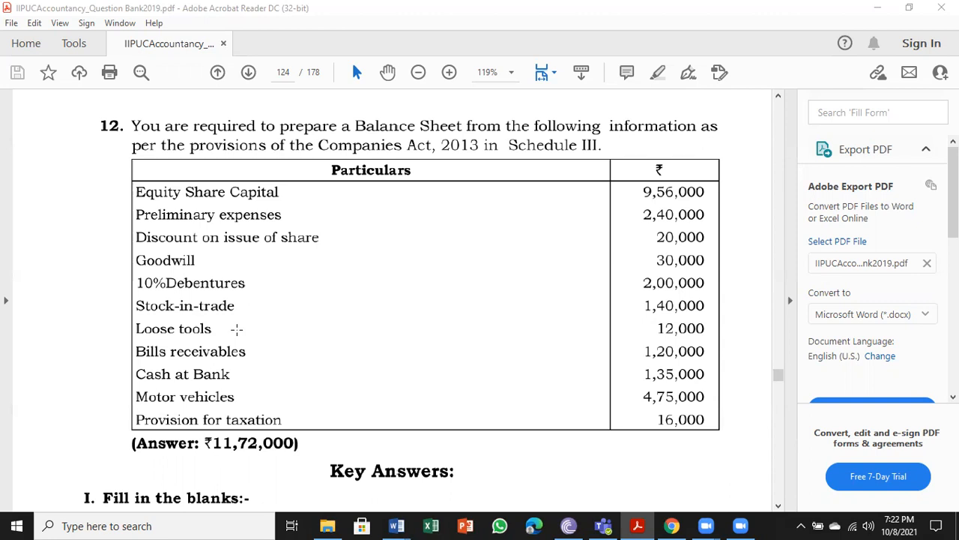
{"action": "mouse_move", "coordinate": [272, 350]}
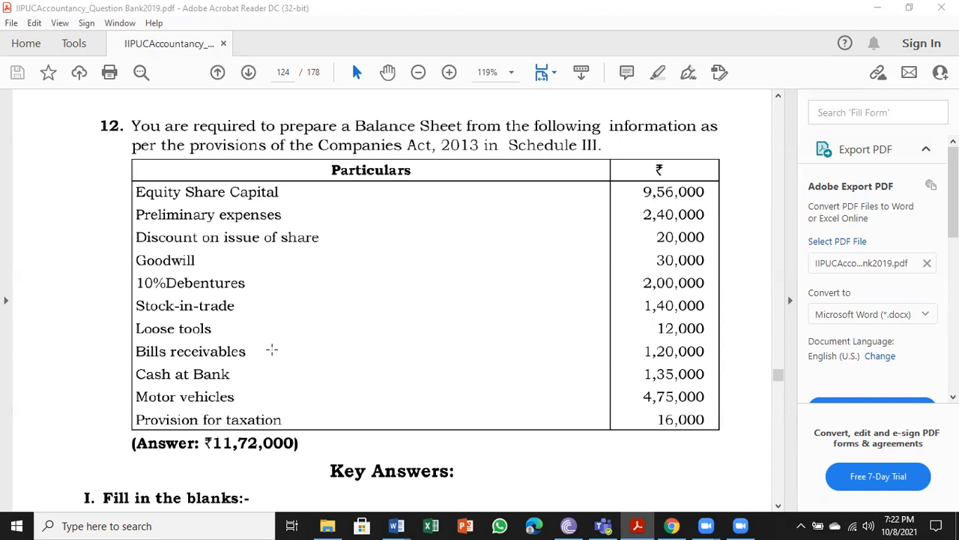
{"action": "mouse_move", "coordinate": [262, 374]}
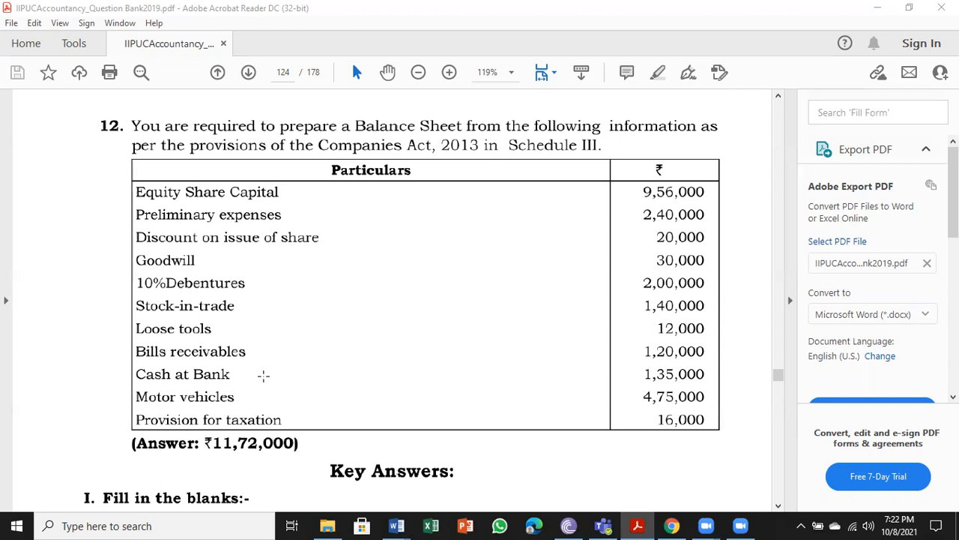
{"action": "mouse_move", "coordinate": [255, 395]}
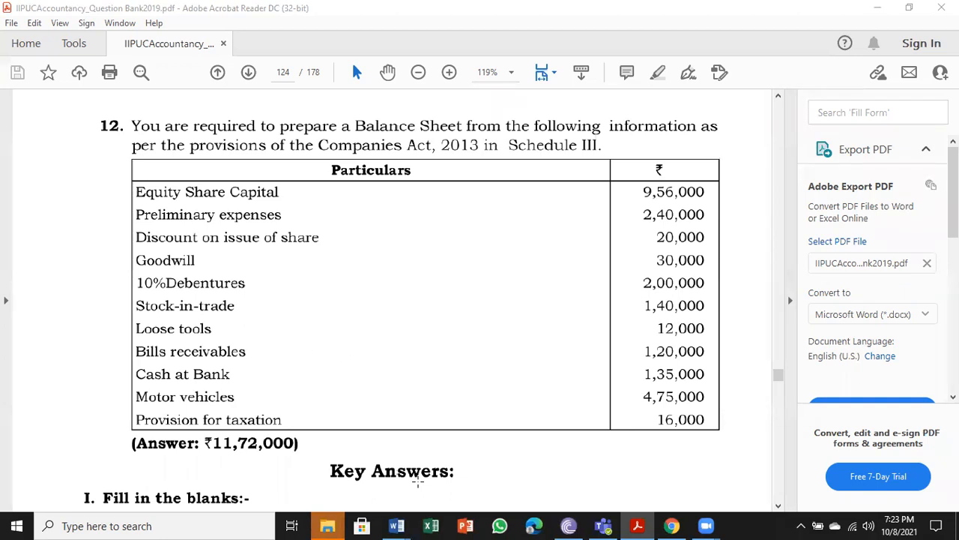
- Switch between the question PDF and Word, scrolling through Problem 12's balances
{"action": "left_click", "coordinate": [394, 526]}
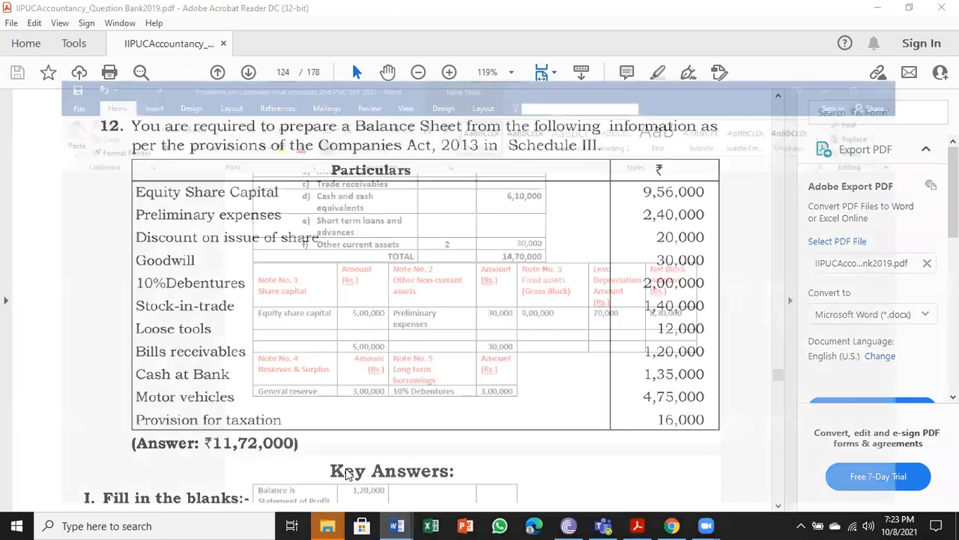
{"action": "left_click", "coordinate": [390, 526]}
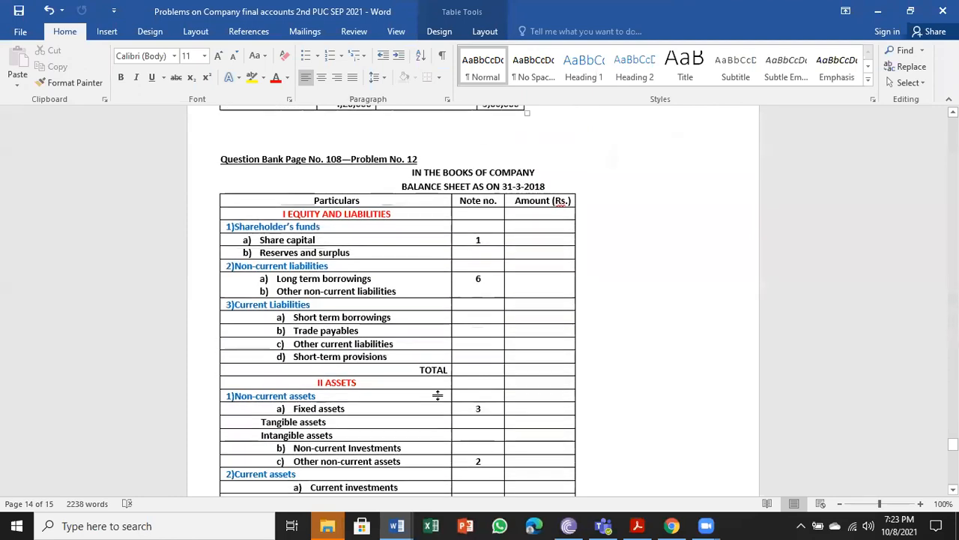
{"action": "scroll", "scroll_direction": "down", "scroll_amount": 3}
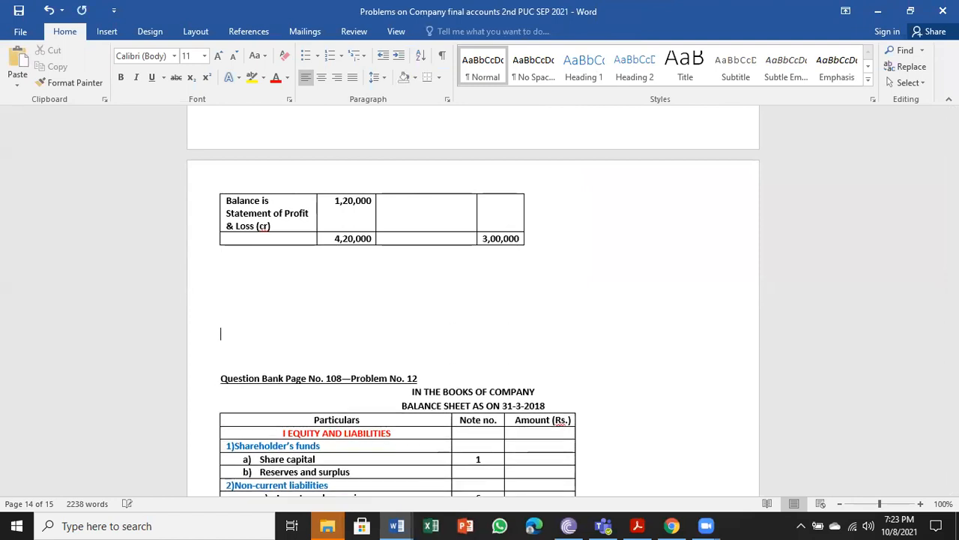
{"action": "scroll", "scroll_direction": "down", "scroll_amount": 3}
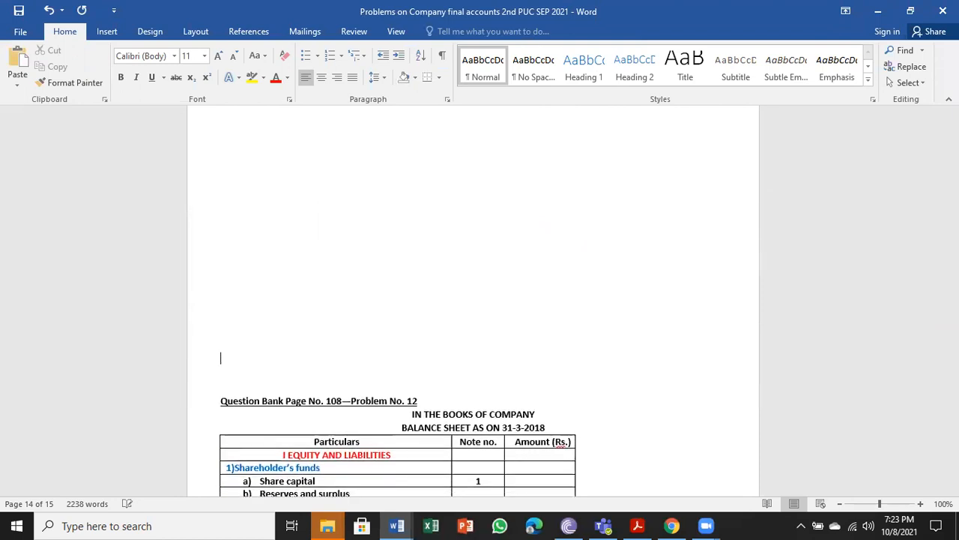
{"action": "scroll", "scroll_direction": "down", "scroll_amount": 3}
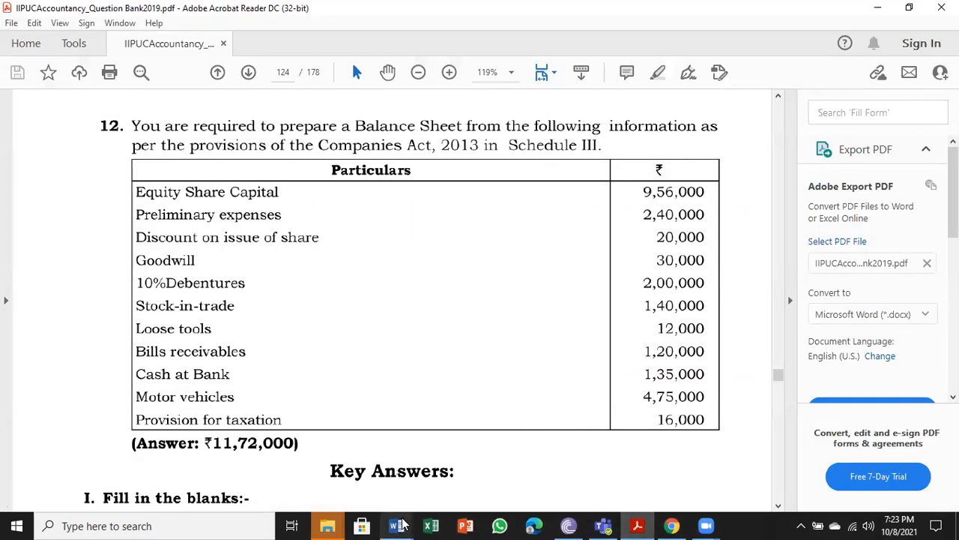
{"action": "left_click", "coordinate": [392, 526]}
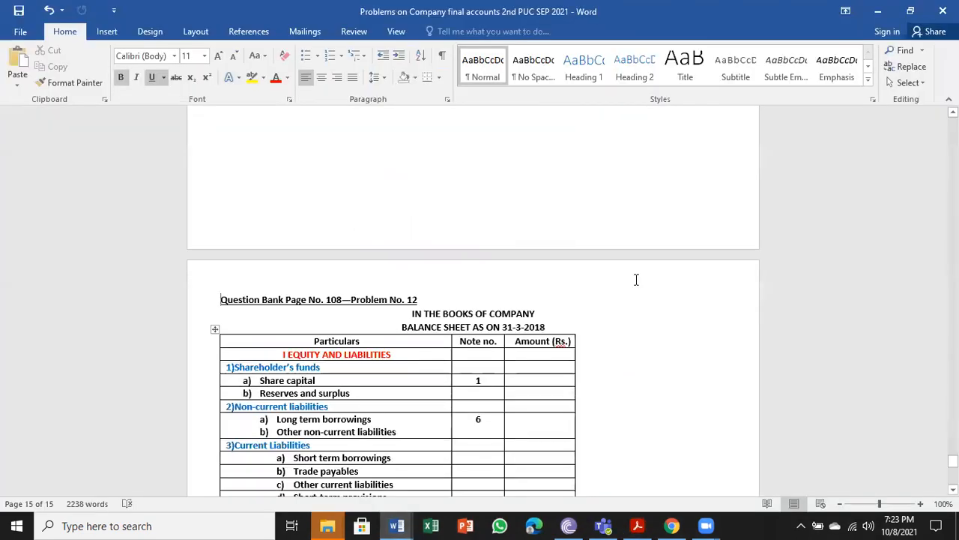
{"action": "scroll", "scroll_direction": "down", "scroll_amount": 3}
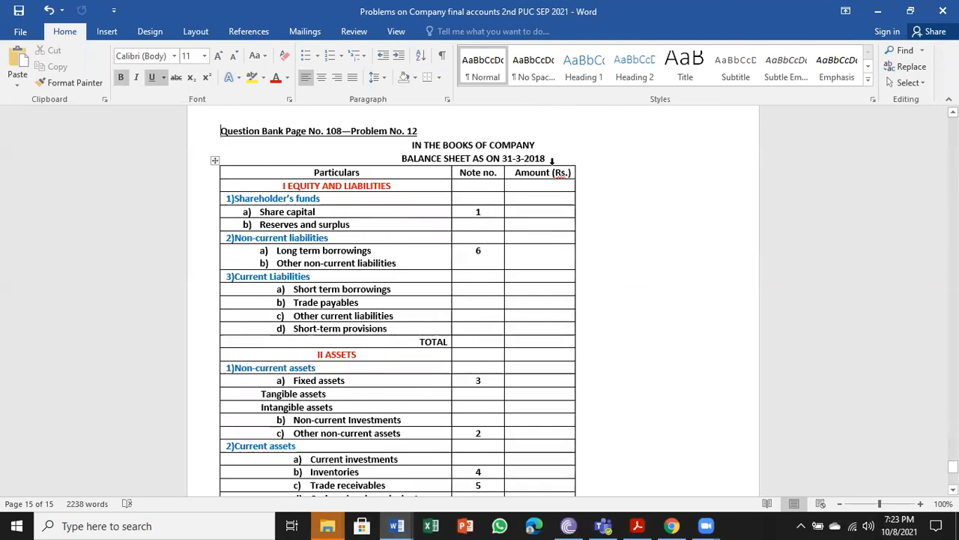
{"action": "mouse_move", "coordinate": [649, 341]}
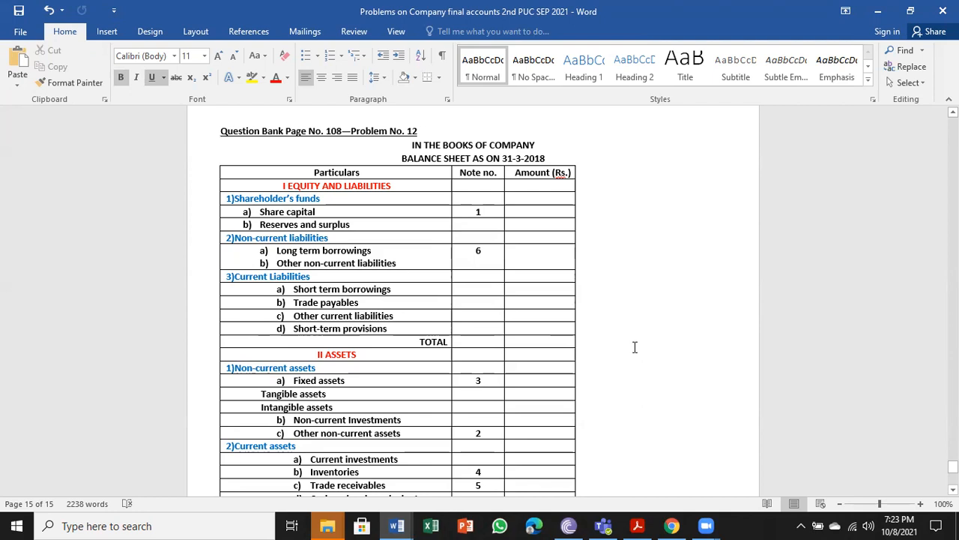
{"action": "scroll", "scroll_direction": "down", "scroll_amount": 3}
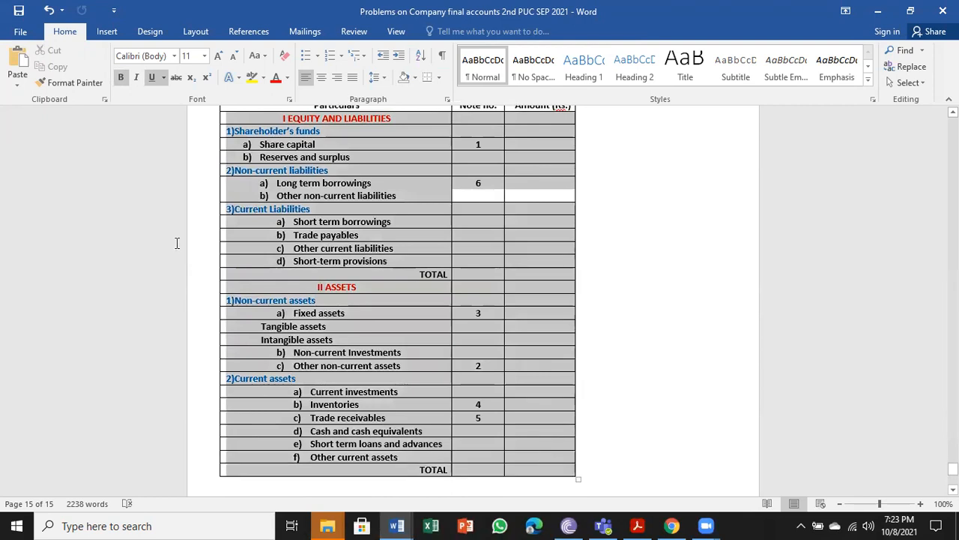
{"action": "left_click", "coordinate": [204, 56]}
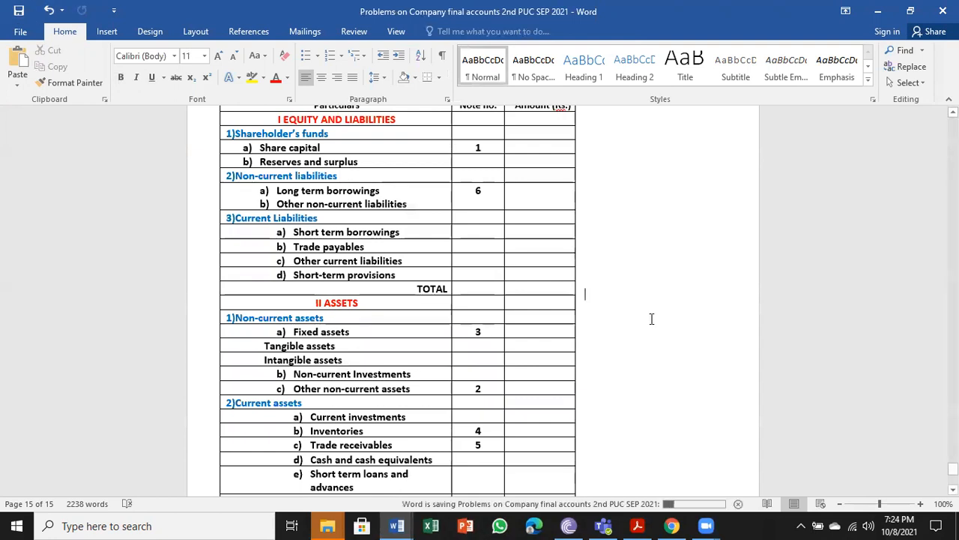
{"action": "scroll", "scroll_direction": "down", "scroll_amount": 3}
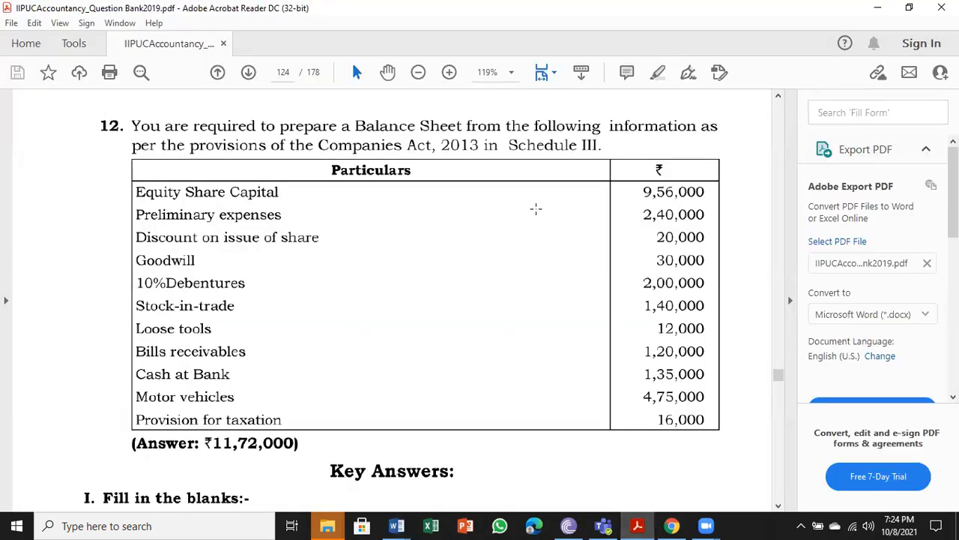
{"action": "mouse_move", "coordinate": [300, 483]}
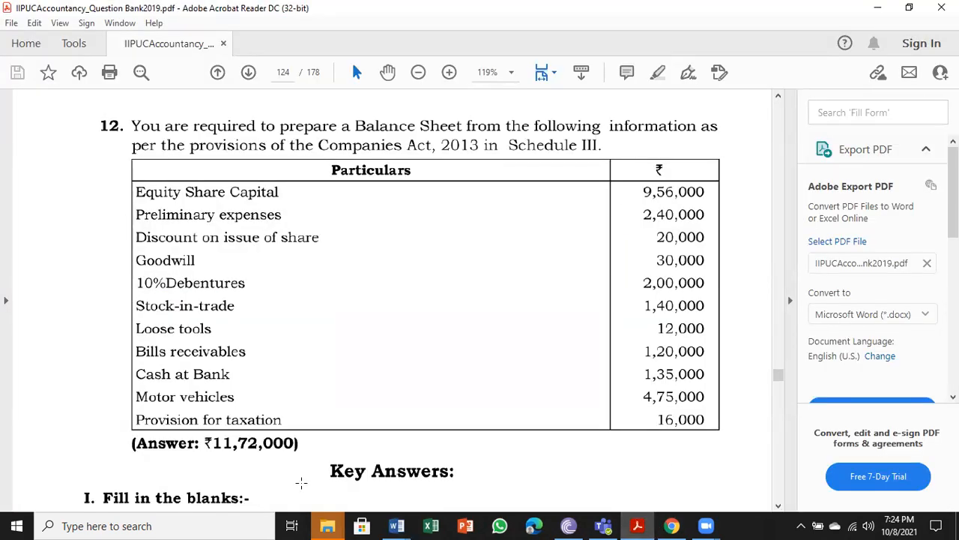
{"action": "mouse_move", "coordinate": [394, 526]}
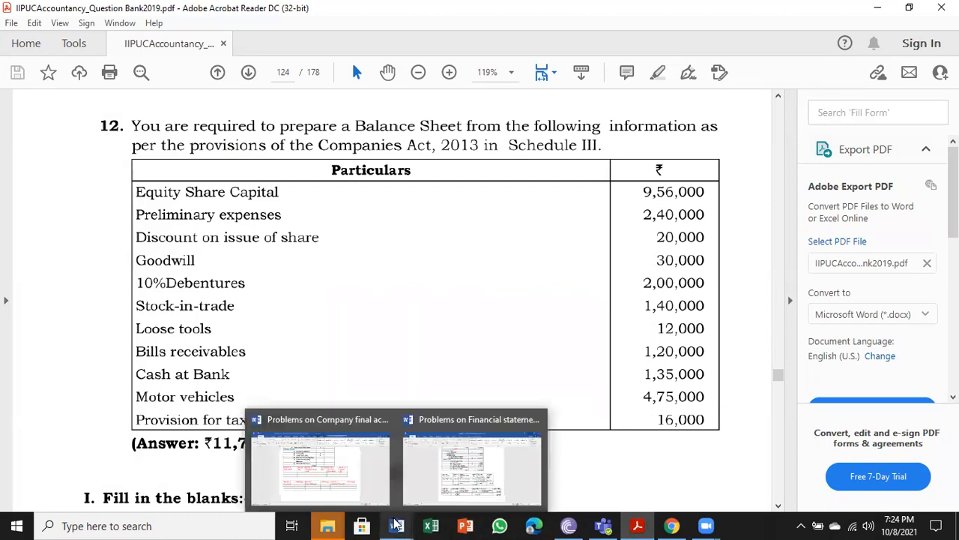
- Enter Equity share capital at 9,56,000 in Note No. 1
{"action": "left_click", "coordinate": [315, 468]}
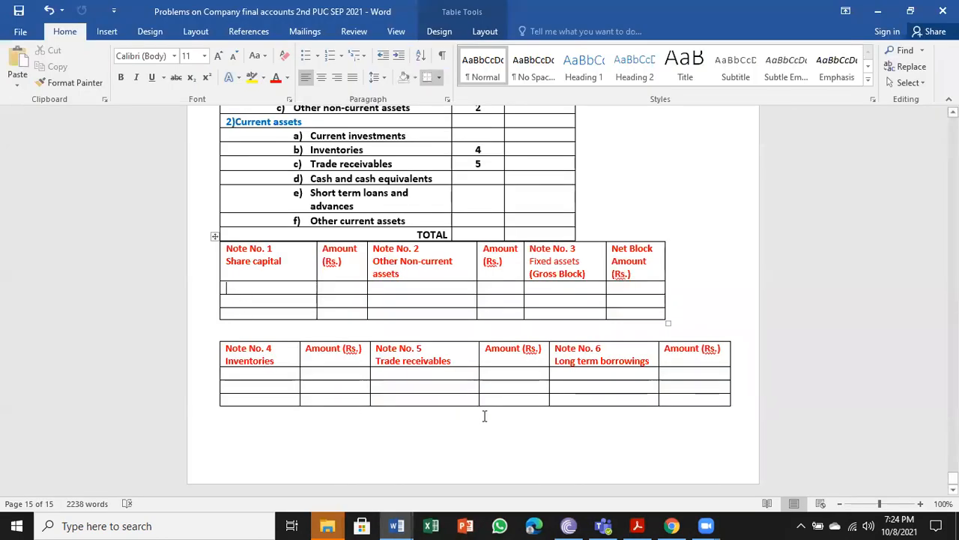
{"action": "type", "text": "Equity shar"}
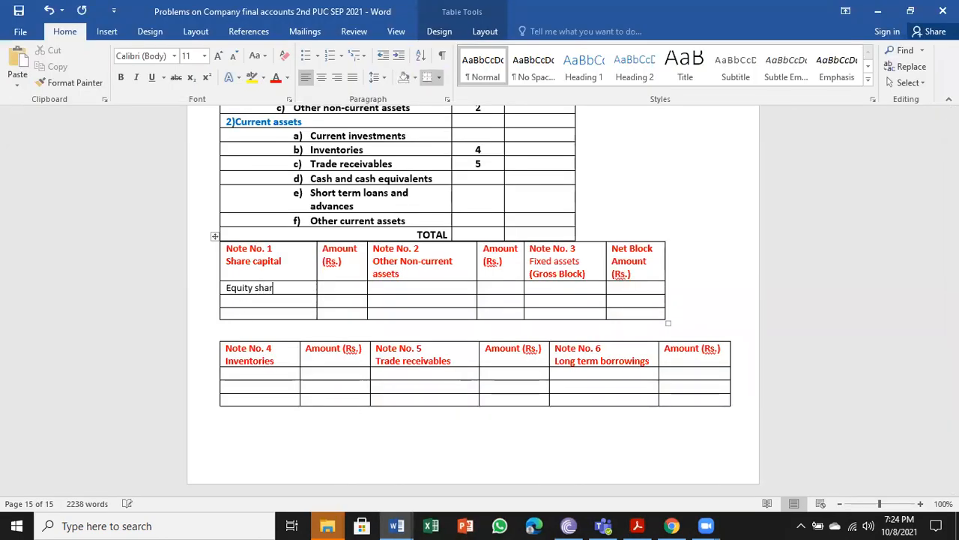
{"action": "type", "text": "e capital"}
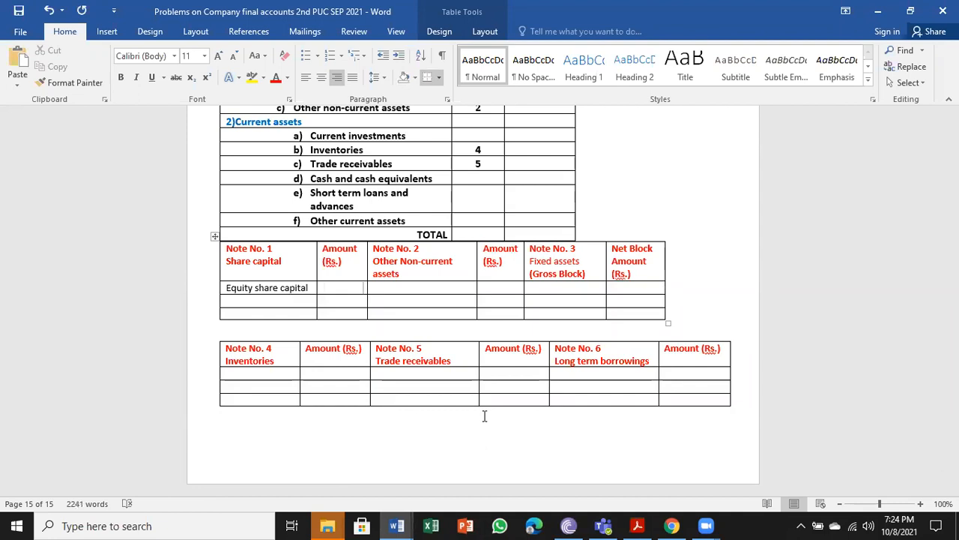
{"action": "type", "text": "9"}
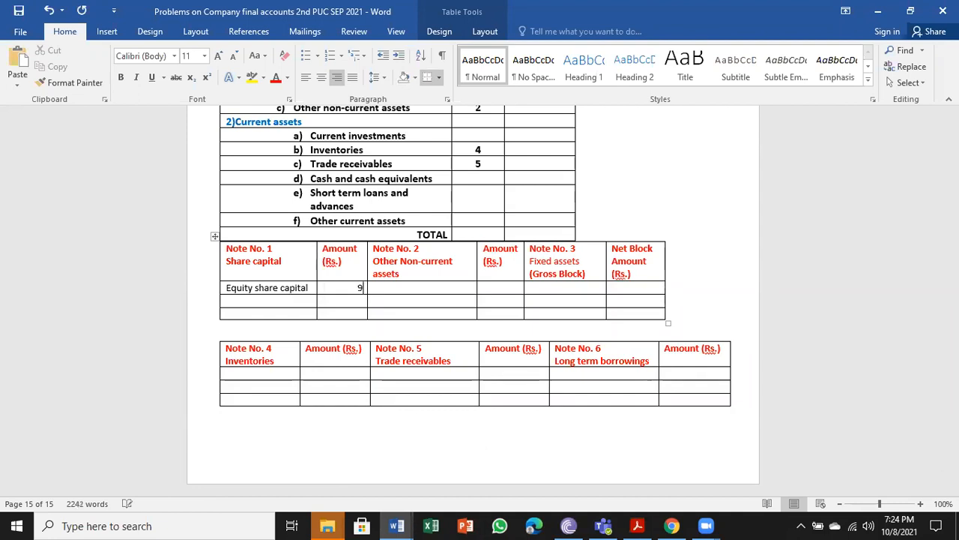
{"action": "type", "text": ",56"}
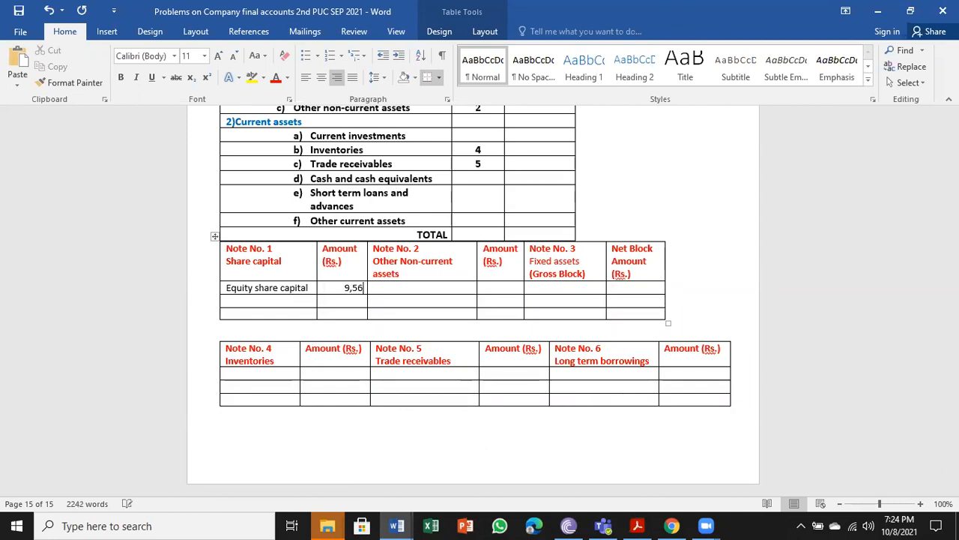
{"action": "type", "text": ",000"}
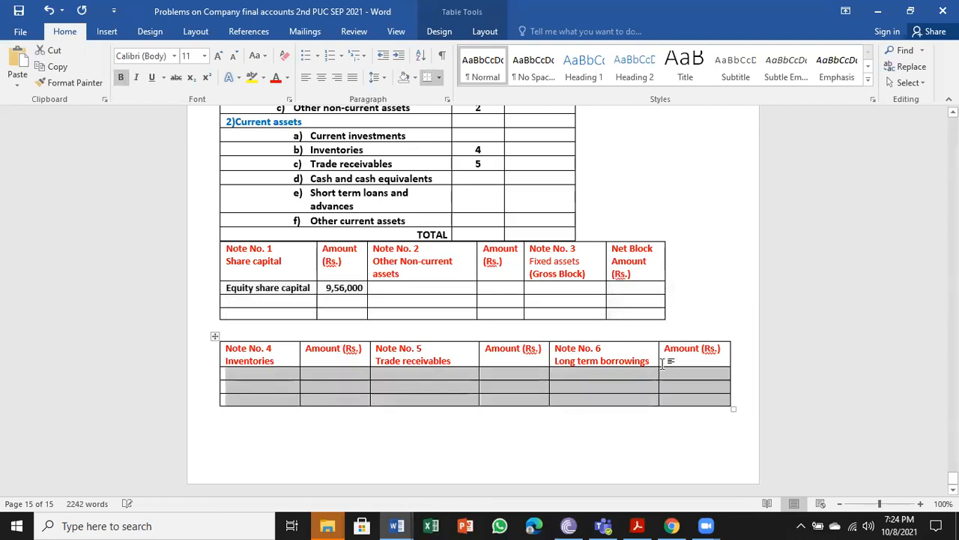
{"action": "mouse_move", "coordinate": [637, 525]}
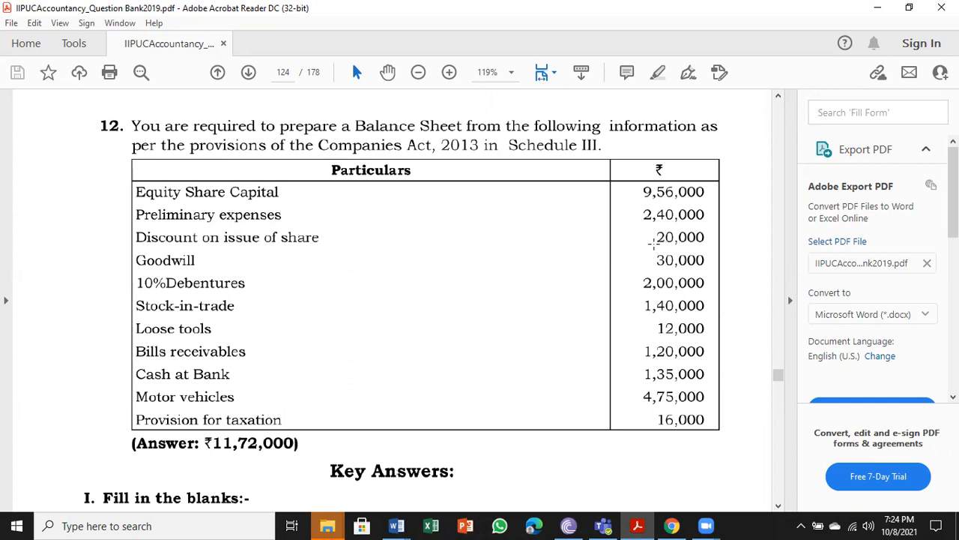
{"action": "mouse_move", "coordinate": [658, 246]}
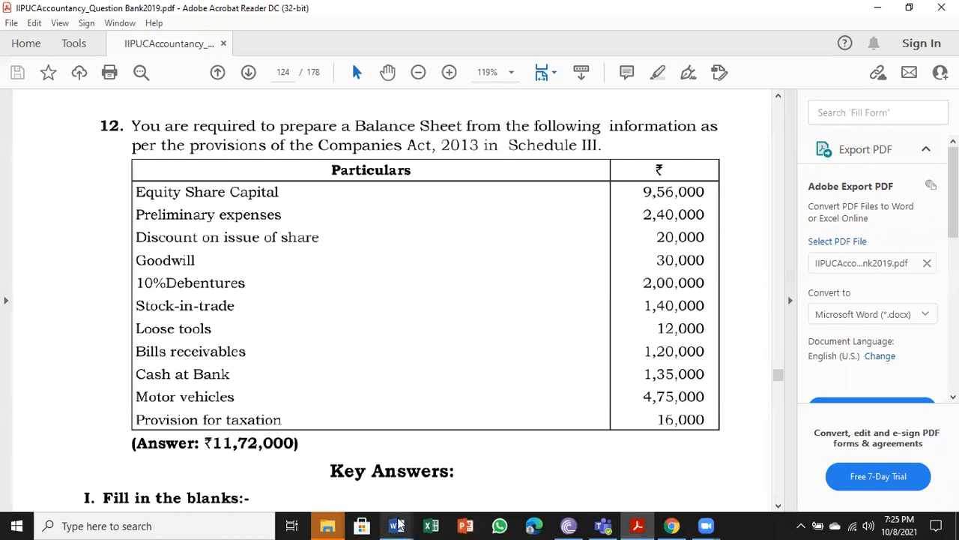
- Type Preliminary expenses 2,40,000 and Discount on issue of debentures 20,000 in Note No. 2
{"action": "left_click", "coordinate": [394, 526]}
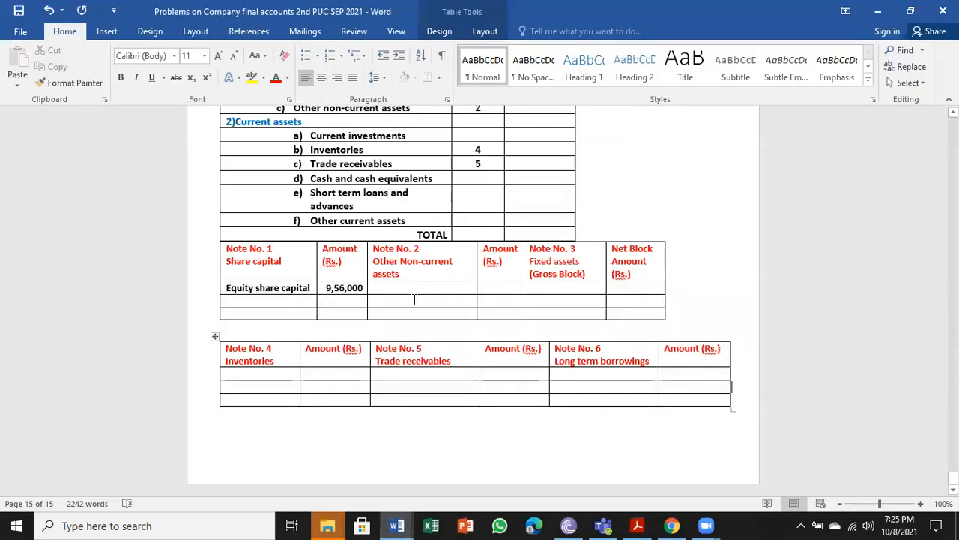
{"action": "type", "text": "p"}
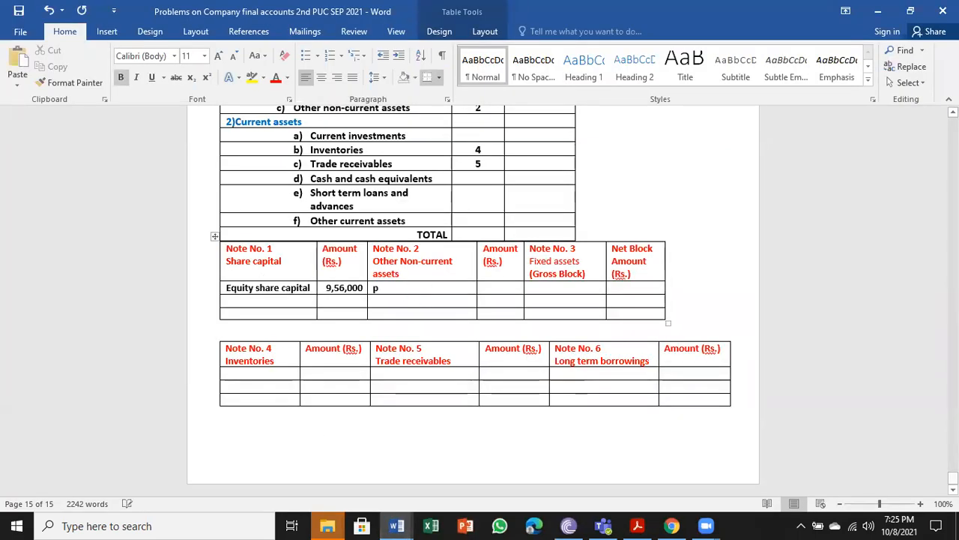
{"action": "type", "text": "reliminary expanes"}
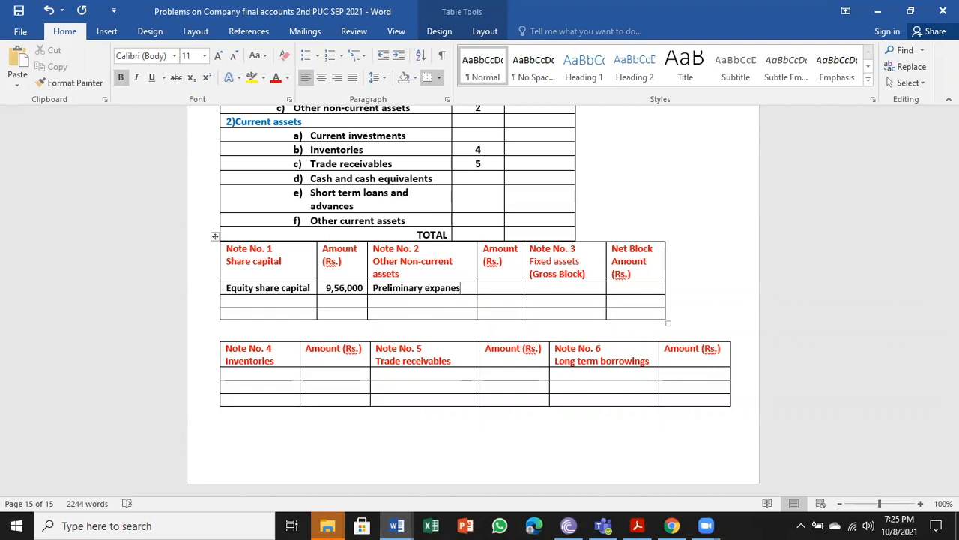
{"action": "key", "text": "BackSpace"}
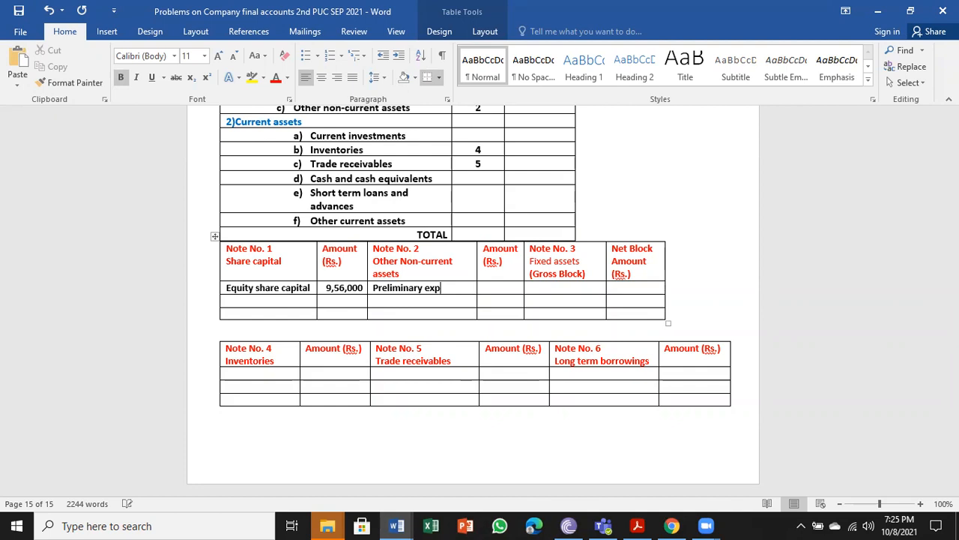
{"action": "type", "text": "enses"}
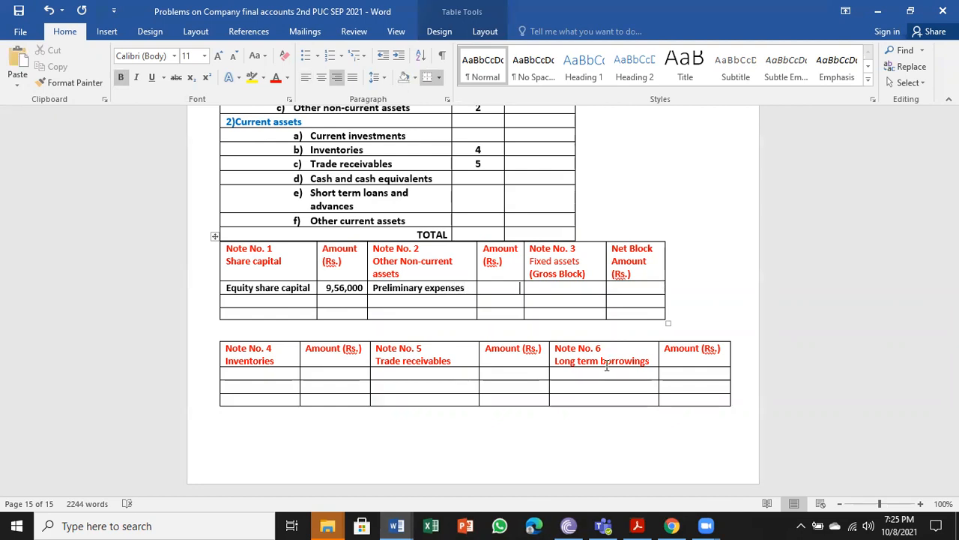
{"action": "type", "text": "2,40,000"}
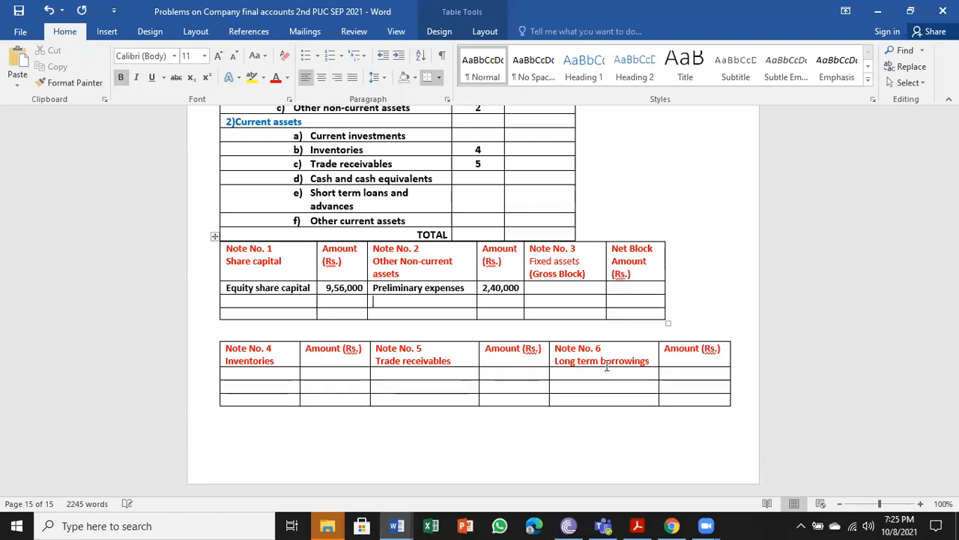
{"action": "type", "text": "Discount on issue"}
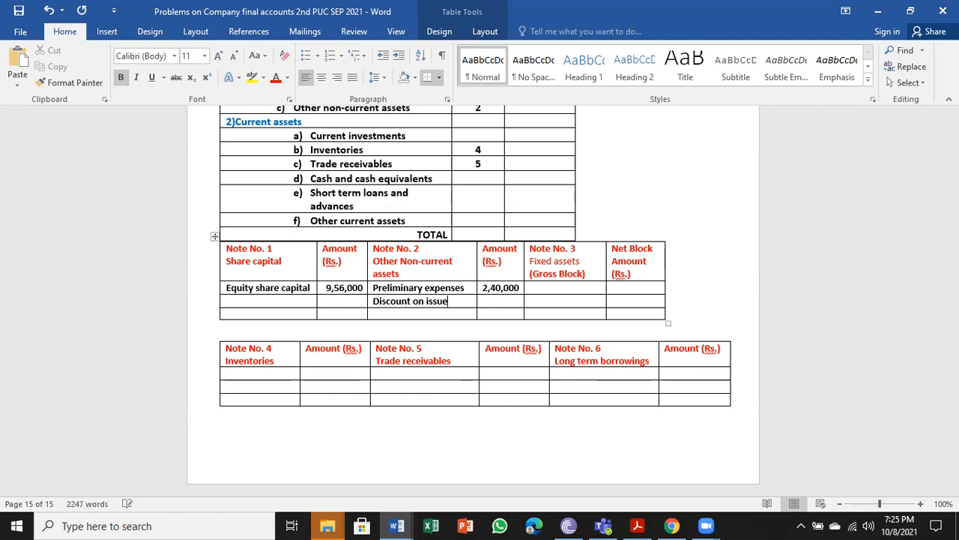
{"action": "type", "text": "of"}
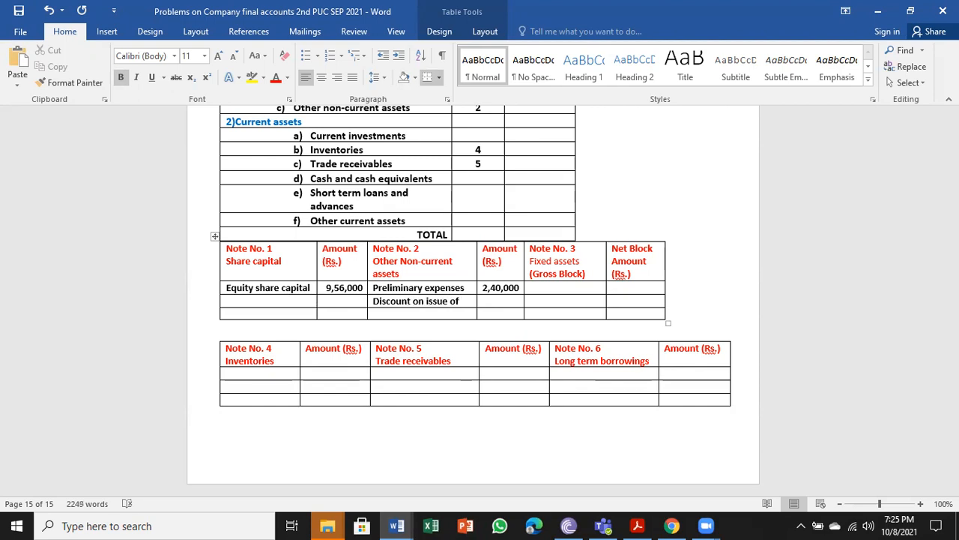
{"action": "type", "text": "debentures"}
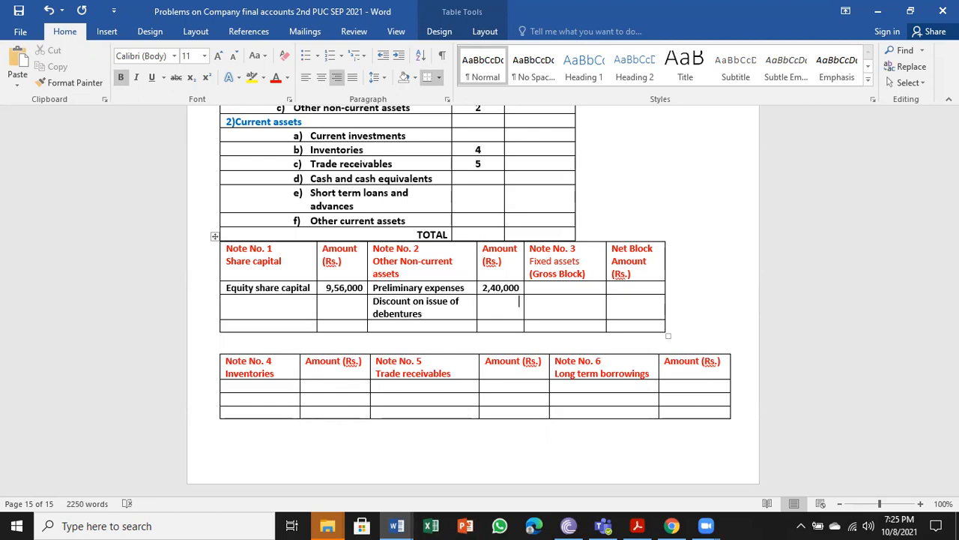
{"action": "type", "text": "20,000"}
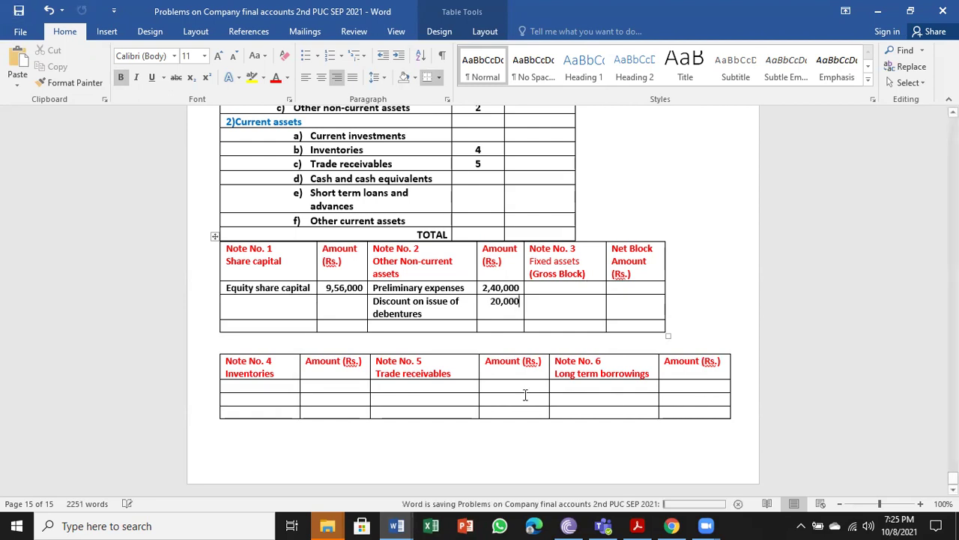
- Check the figures against the question PDF and scroll to the assets section
{"action": "double_click", "coordinate": [412, 260]}
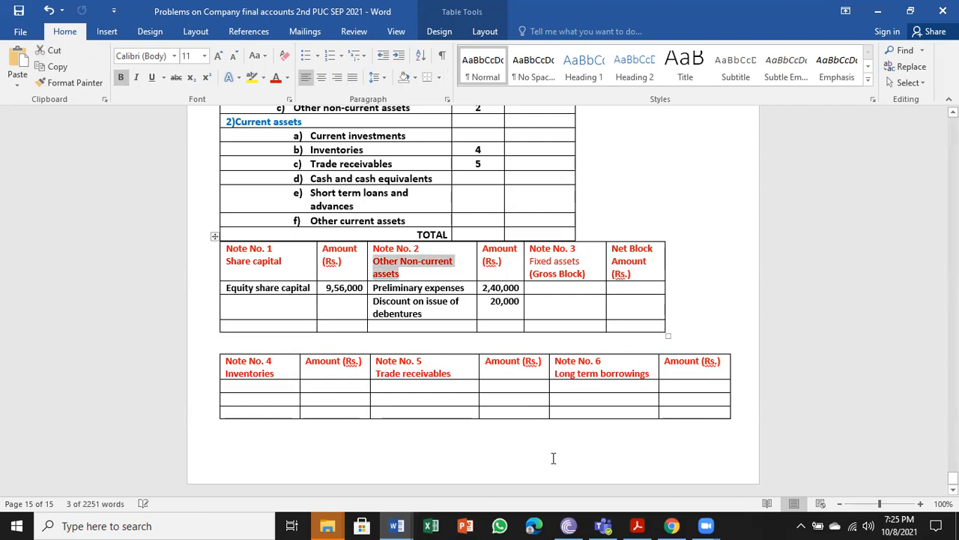
{"action": "left_click", "coordinate": [637, 525]}
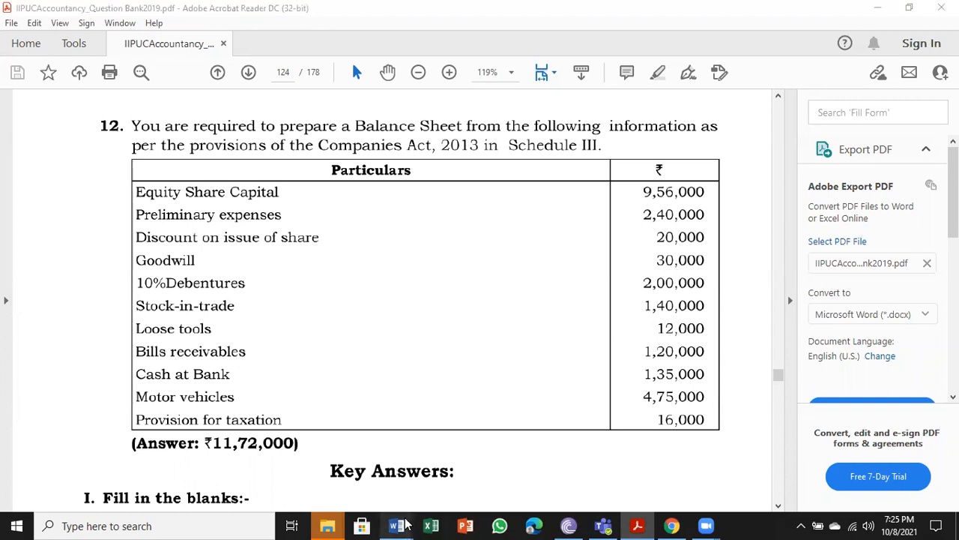
{"action": "left_click", "coordinate": [393, 526]}
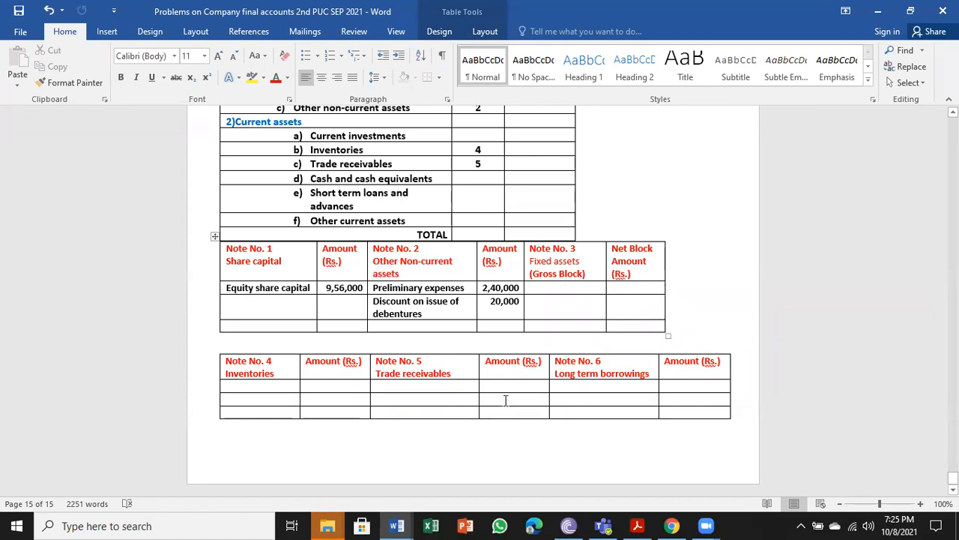
{"action": "scroll", "scroll_direction": "up", "scroll_amount": 3}
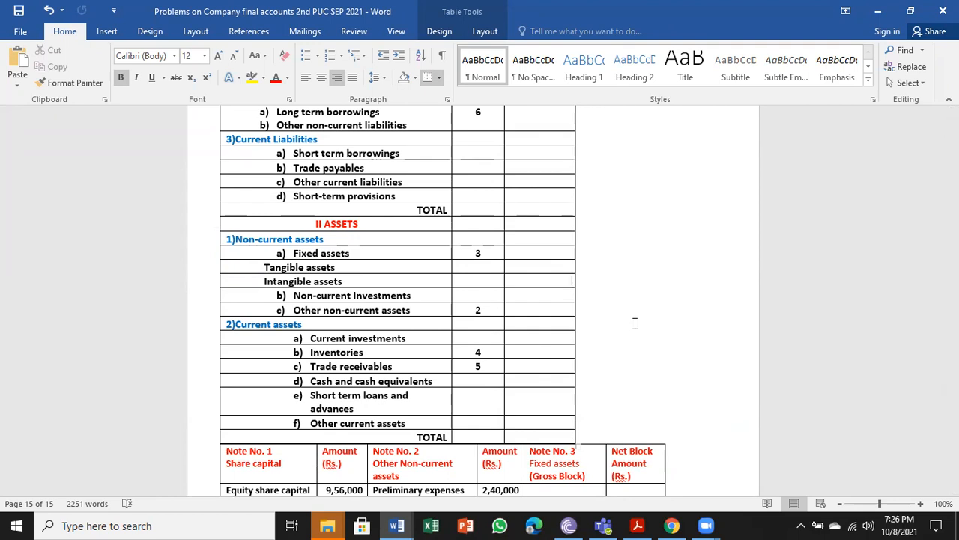
{"action": "scroll", "scroll_direction": "down", "scroll_amount": 3}
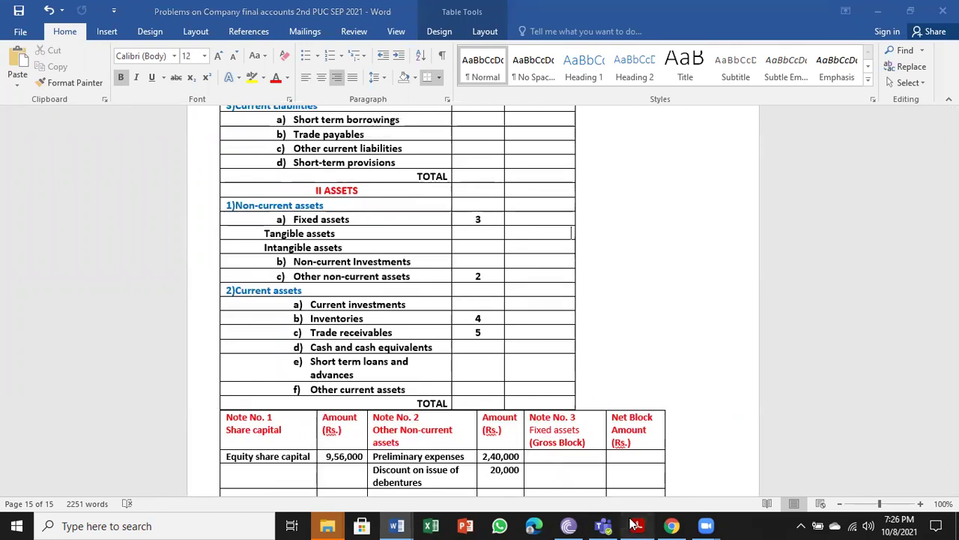
{"action": "left_click", "coordinate": [637, 525]}
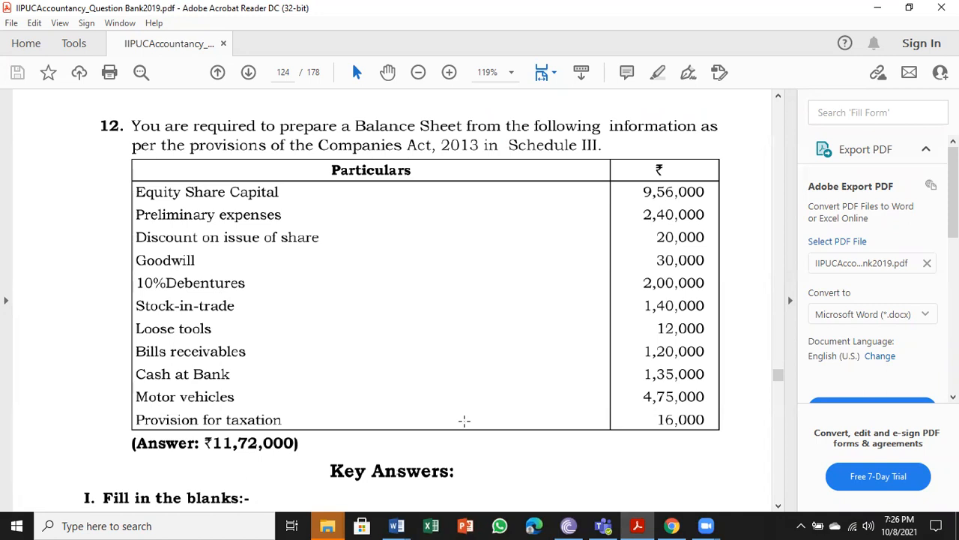
{"action": "mouse_move", "coordinate": [393, 526]}
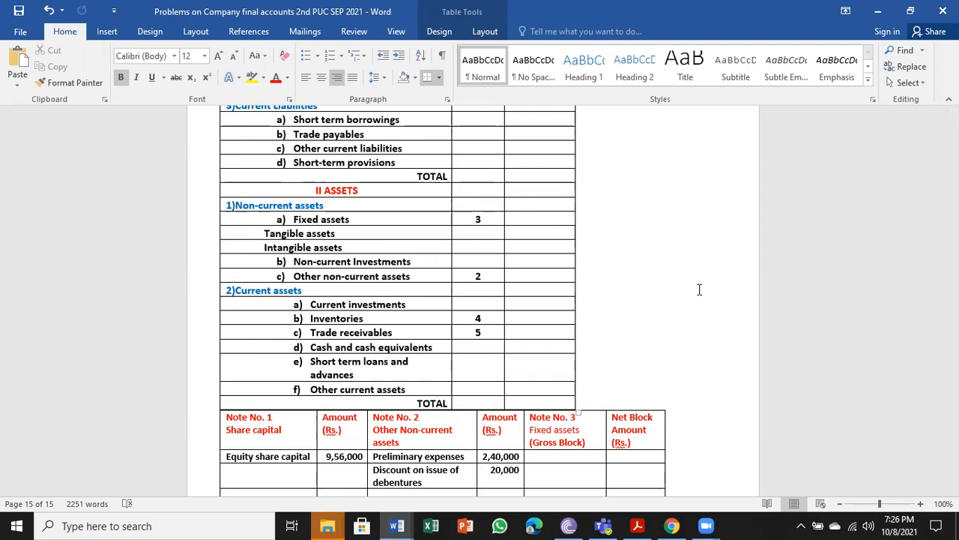
- Enter 30,000 for Tangible assets, label it '(Goodwill)', and verify against the PDF
{"action": "type", "text": "30,000"}
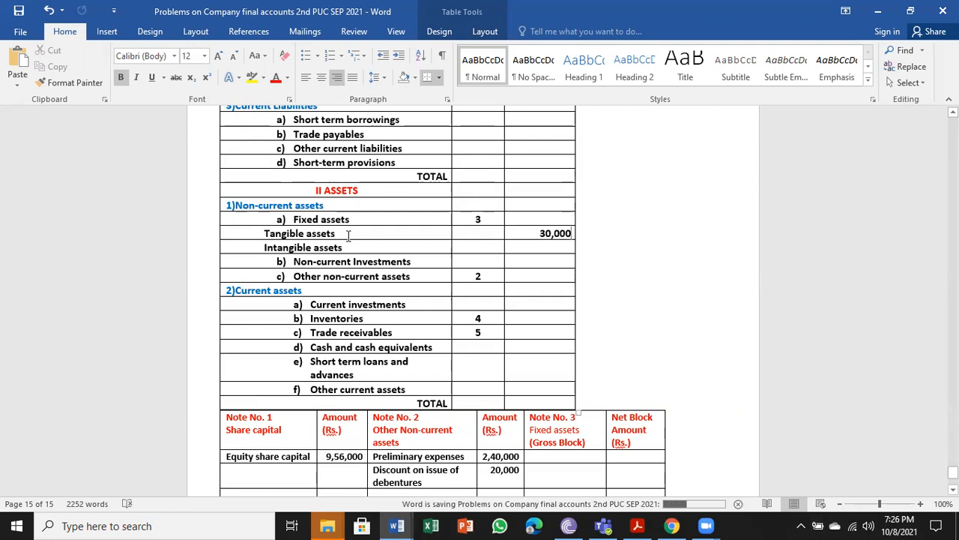
{"action": "type", "text": "(G"}
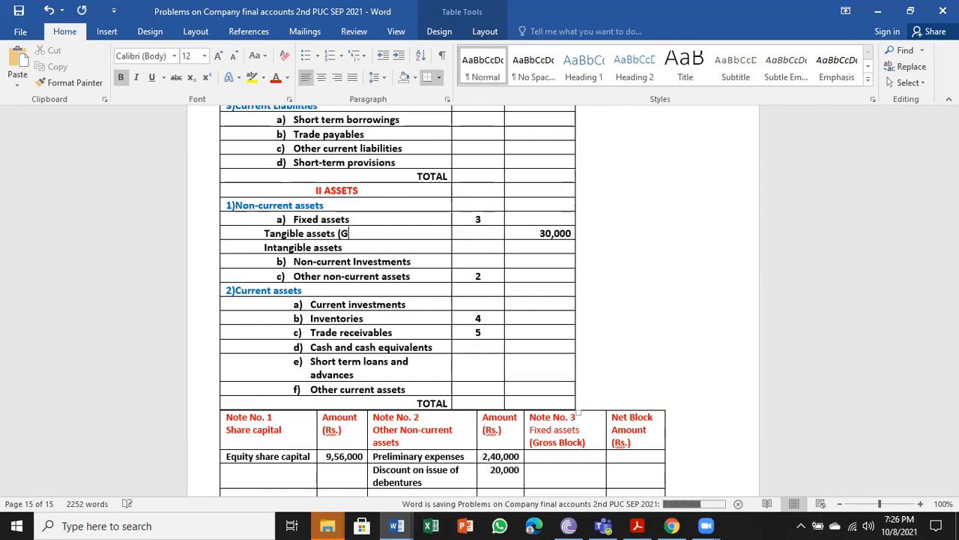
{"action": "type", "text": "oo"}
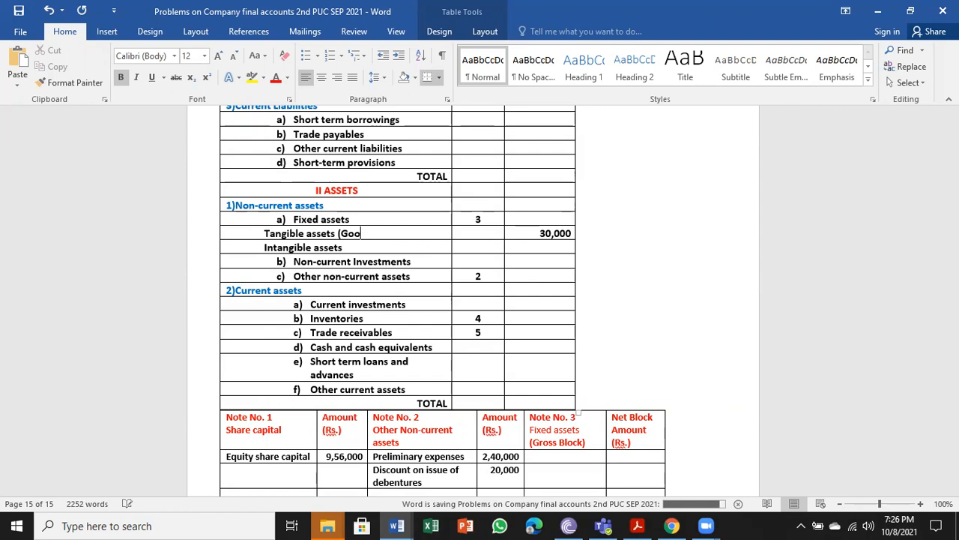
{"action": "type", "text": "dwill("}
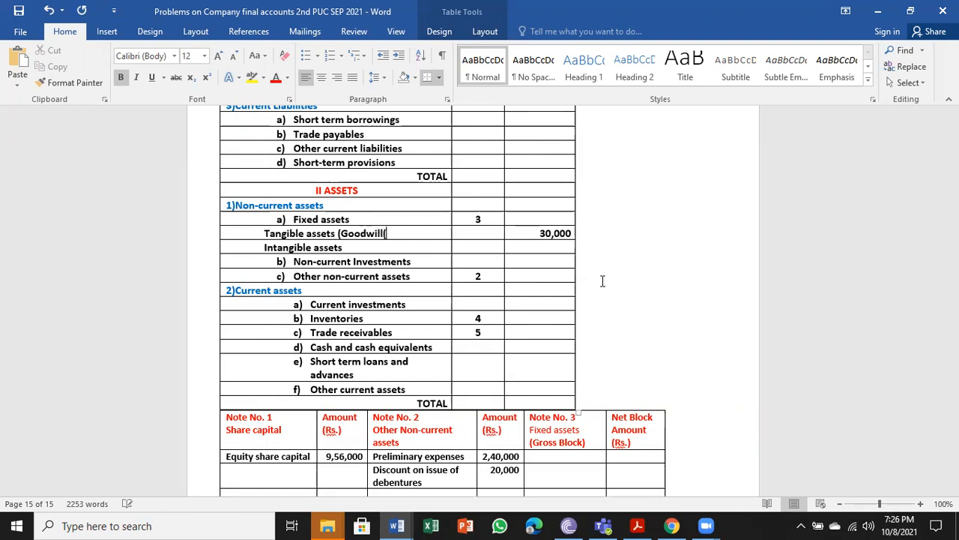
{"action": "mouse_move", "coordinate": [637, 525]}
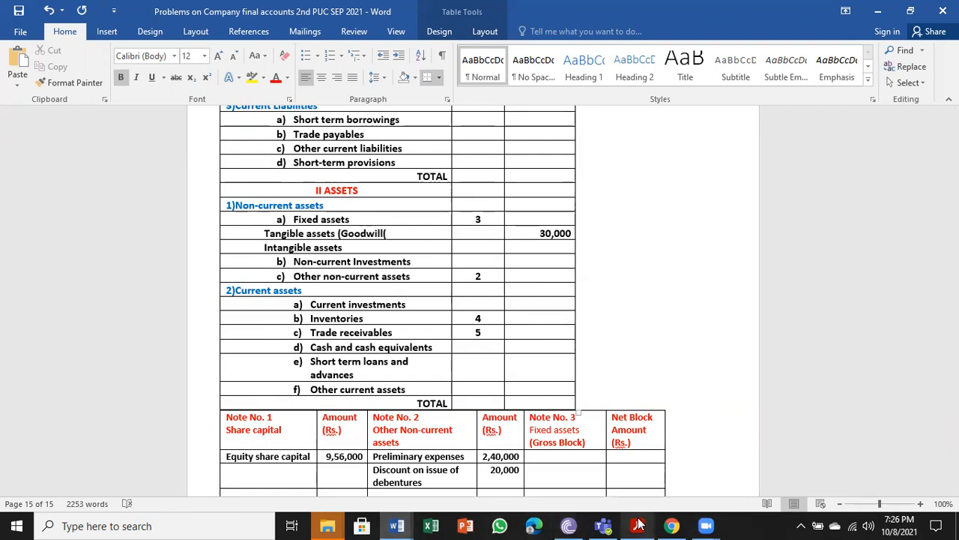
{"action": "left_click", "coordinate": [638, 526]}
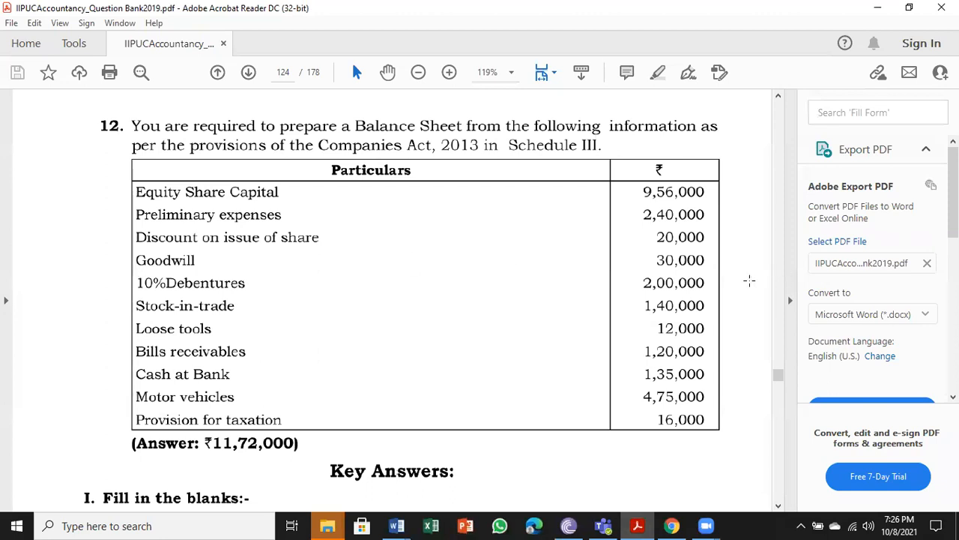
{"action": "mouse_move", "coordinate": [392, 526]}
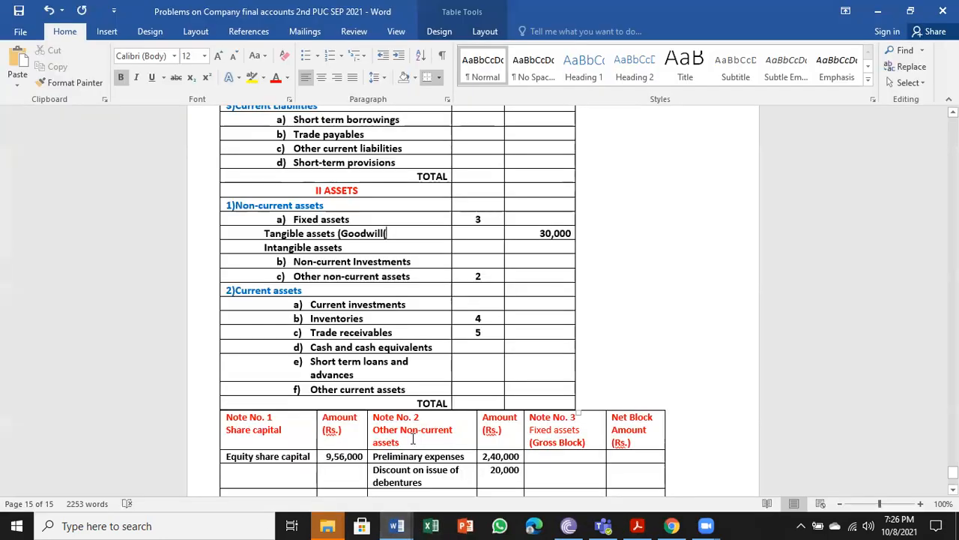
{"action": "scroll", "scroll_direction": "down", "scroll_amount": 3}
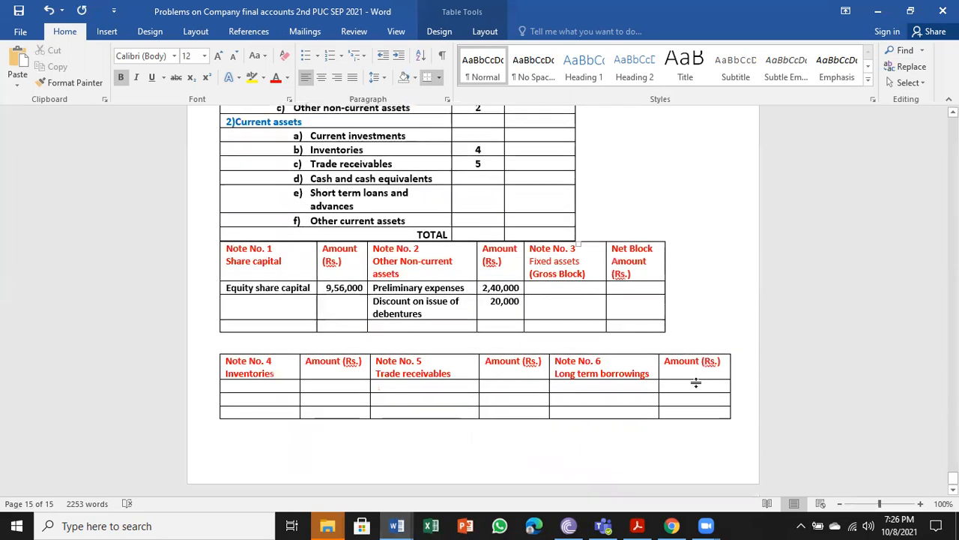
- Type 10% Debentures at 2,00,000 in Note No. 6 after checking the PDF
{"action": "type", "text": "10"}
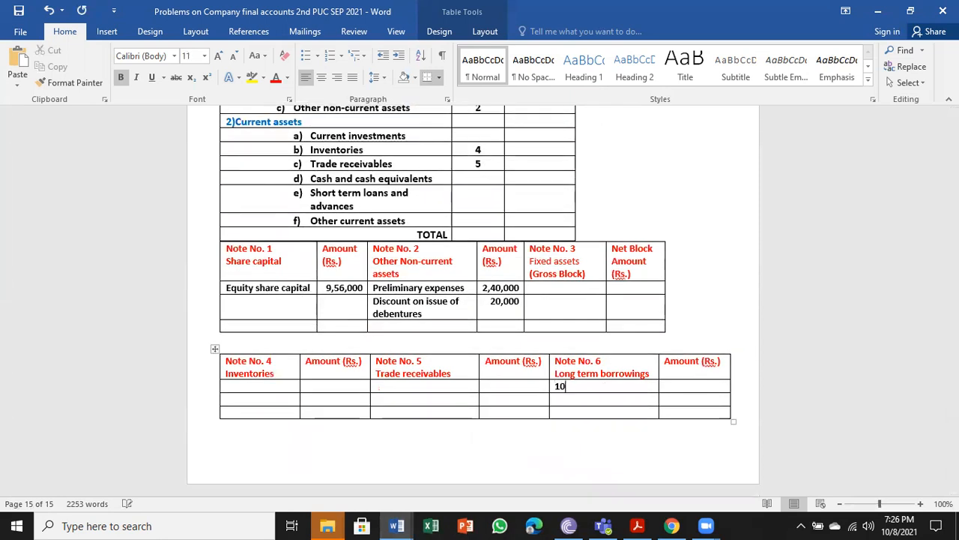
{"action": "type", "text": "% Debentures"}
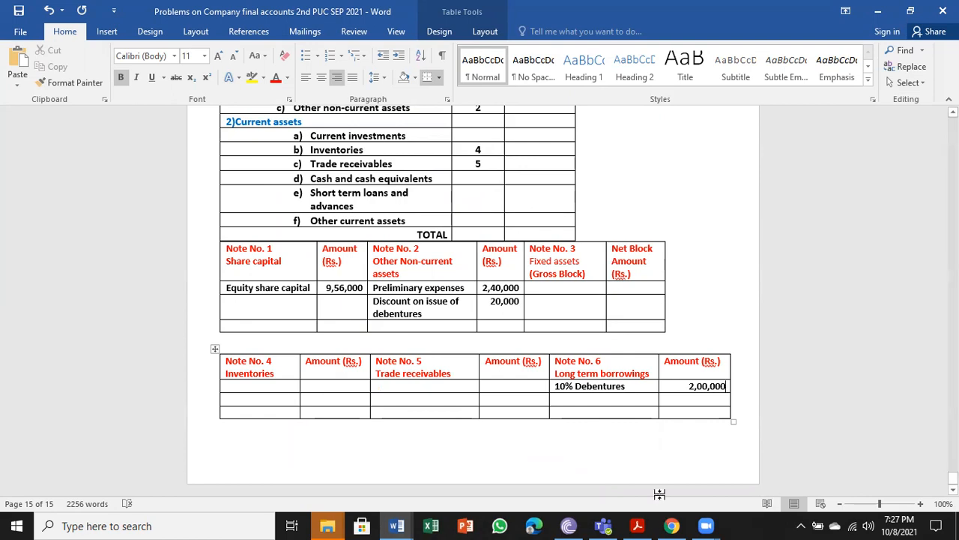
{"action": "left_click", "coordinate": [637, 525]}
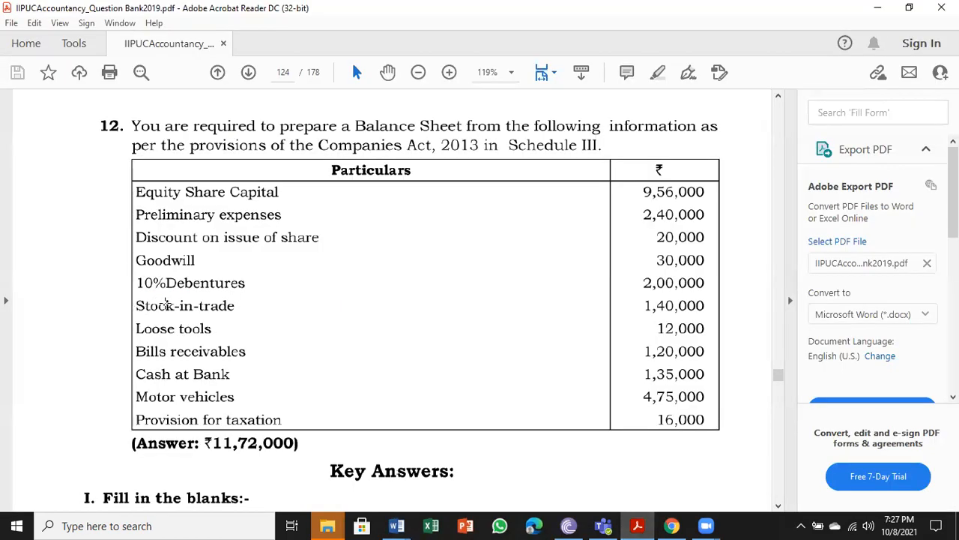
{"action": "mouse_move", "coordinate": [684, 327]}
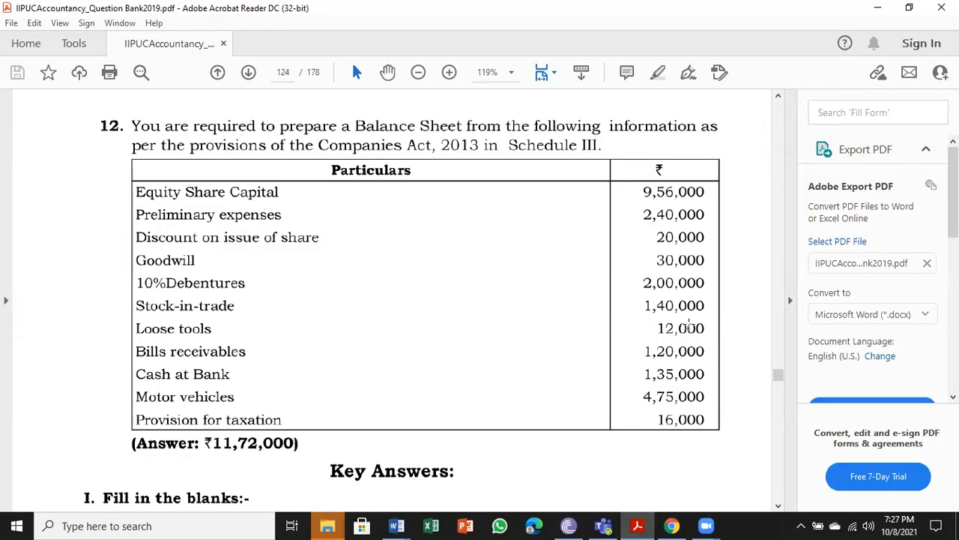
{"action": "mouse_move", "coordinate": [488, 405]}
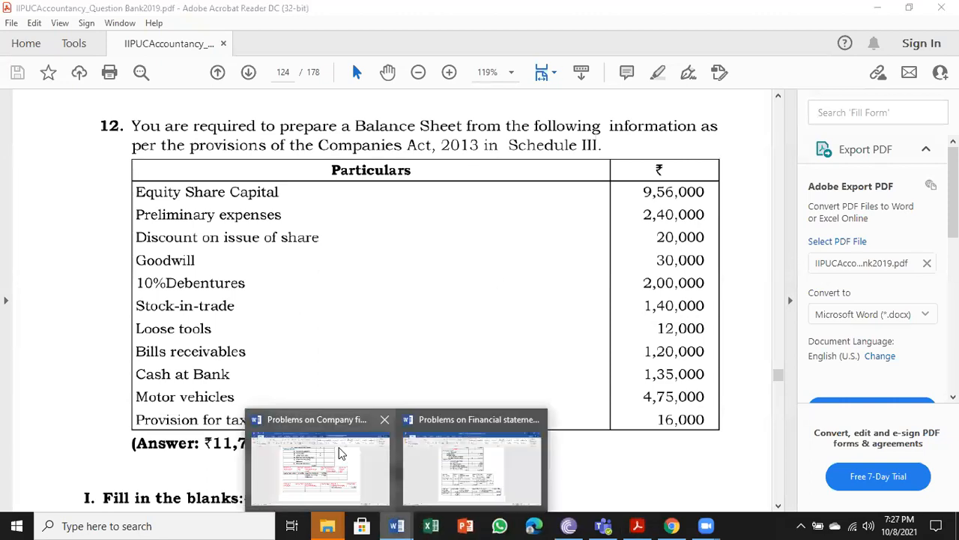
{"action": "left_click", "coordinate": [318, 464]}
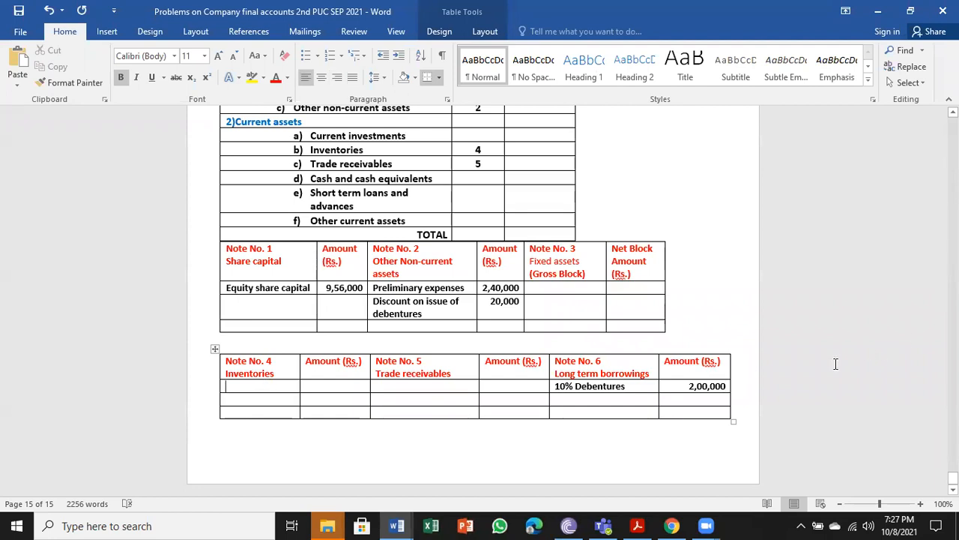
- Enter Stock in trade 1,40,000 and Loose tools 12,000 in Note No. 4, then check the PDF
{"action": "type", "text": "s"}
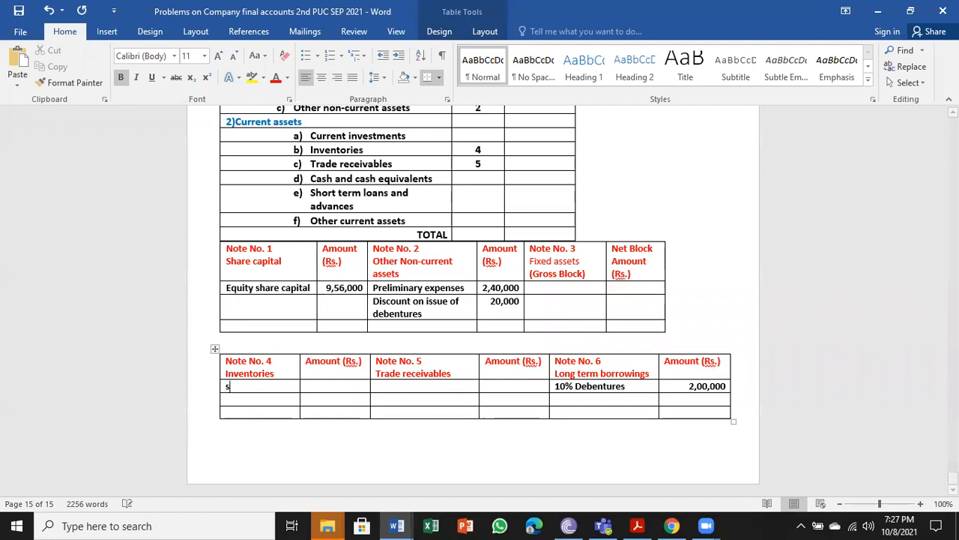
{"action": "type", "text": "tock"}
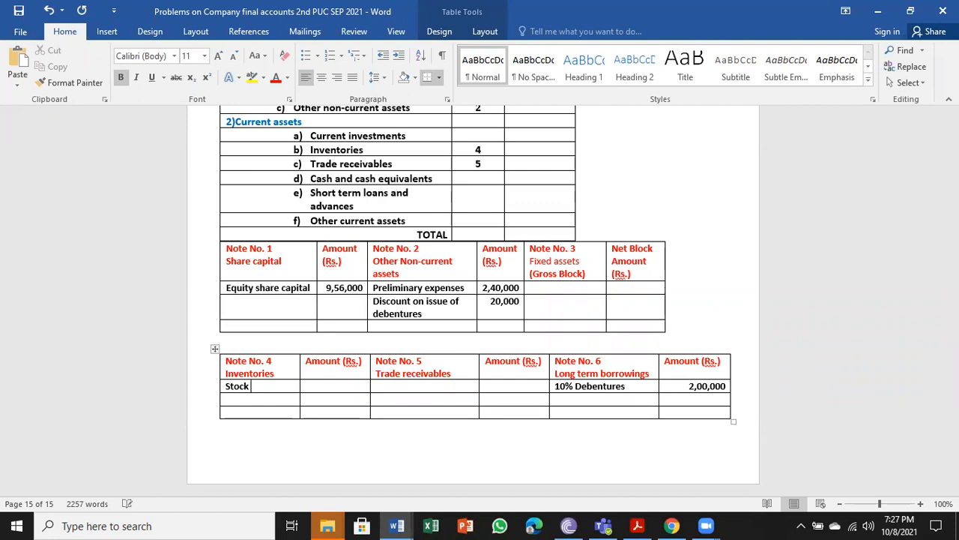
{"action": "type", "text": "in trade"}
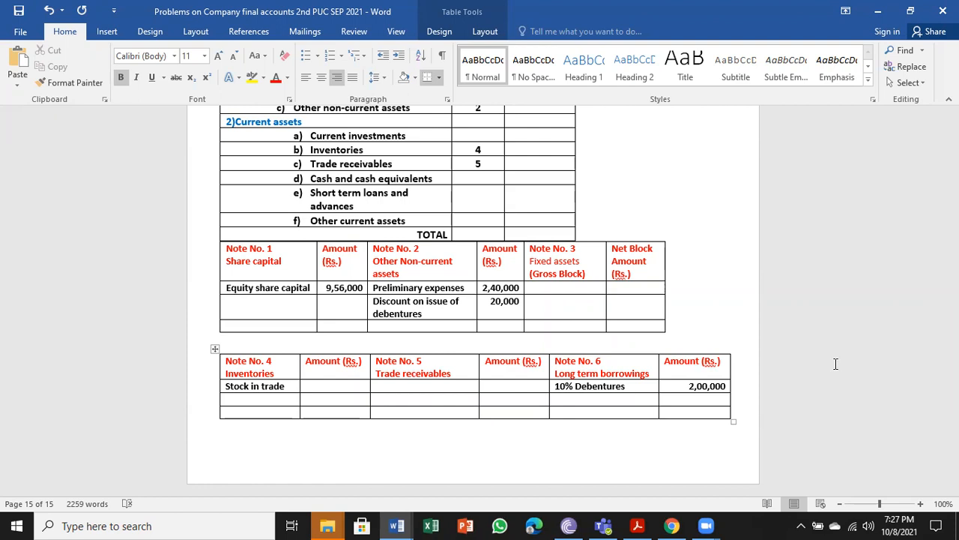
{"action": "type", "text": "1,40,000"}
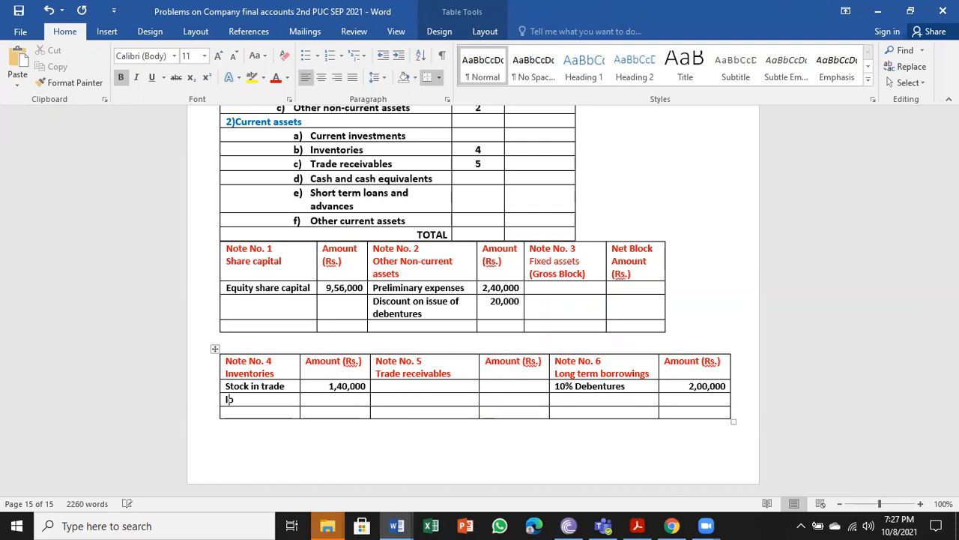
{"action": "type", "text": "Loose tools"}
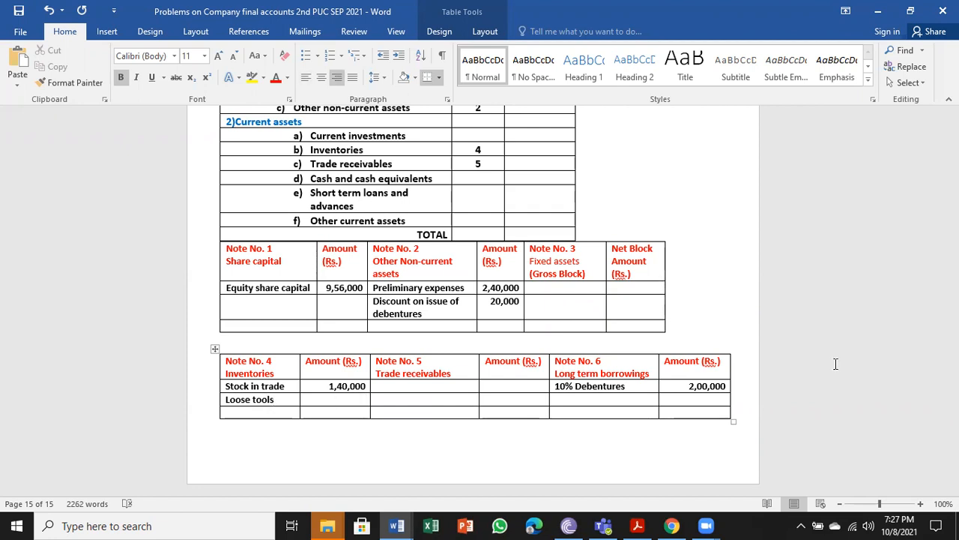
{"action": "type", "text": "12,000"}
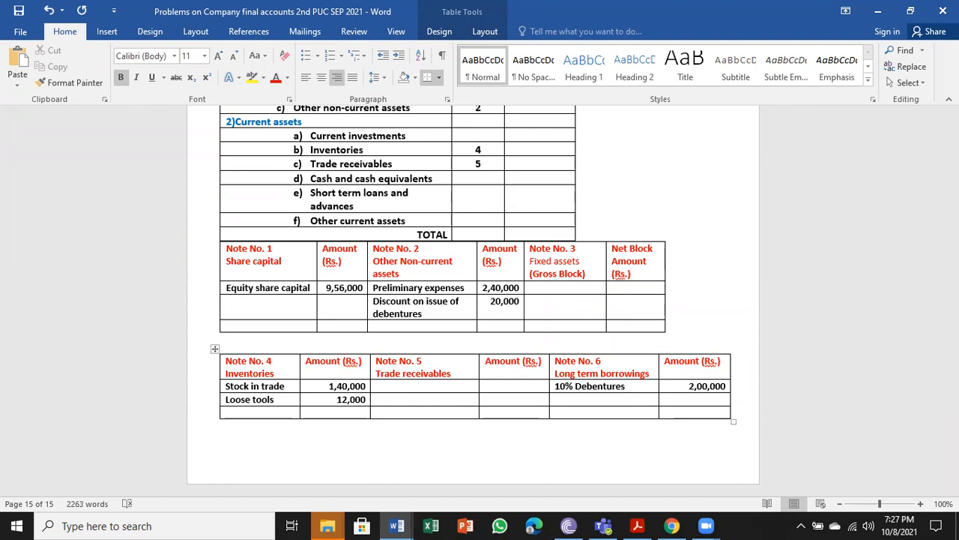
{"action": "left_click", "coordinate": [638, 525]}
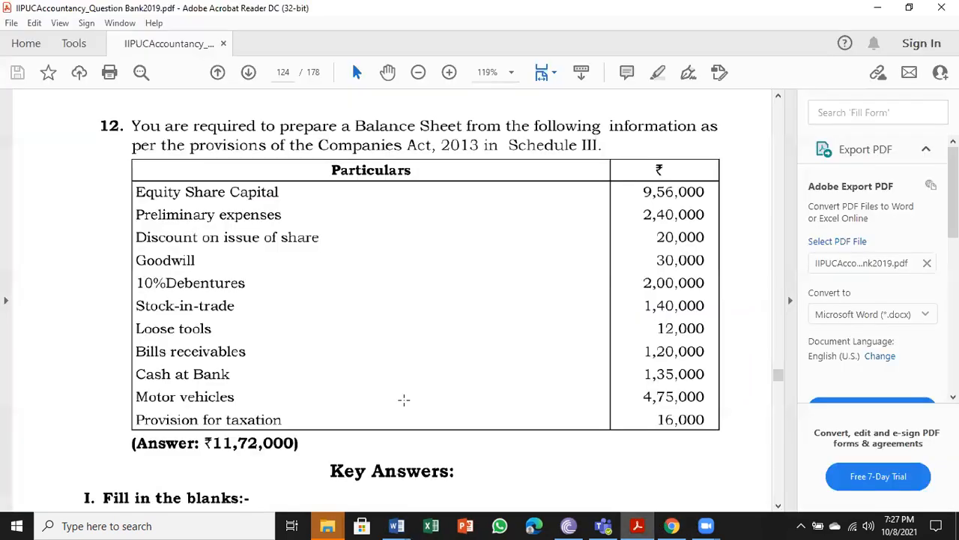
{"action": "mouse_move", "coordinate": [215, 355]}
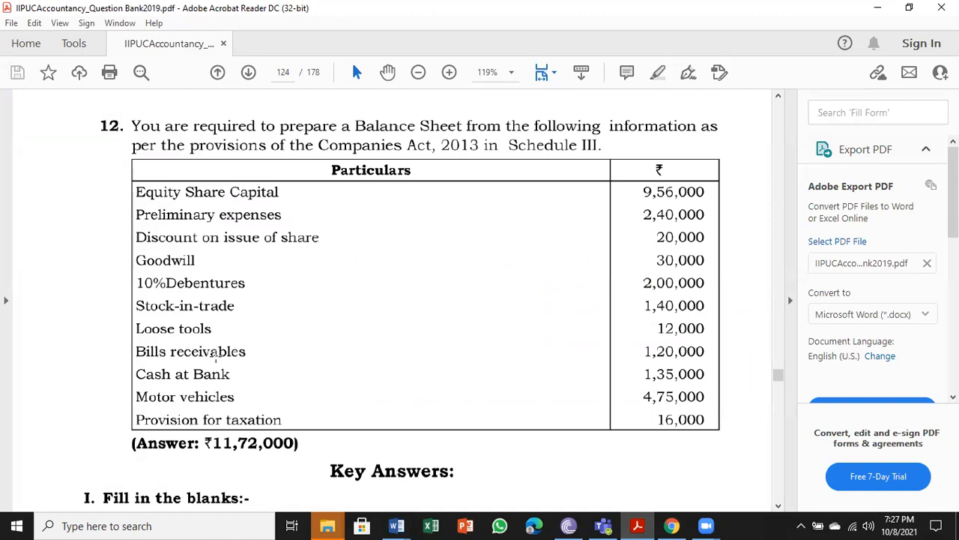
{"action": "mouse_move", "coordinate": [393, 526]}
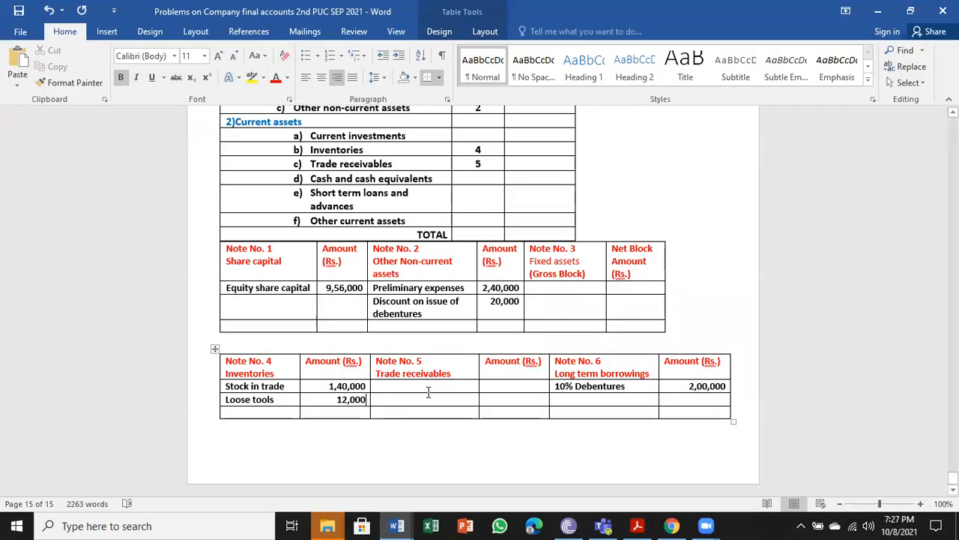
- Enter Bills receivables at 1,20,000 in Note No. 5, confirming the amount in the PDF
{"action": "type", "text": "bills"}
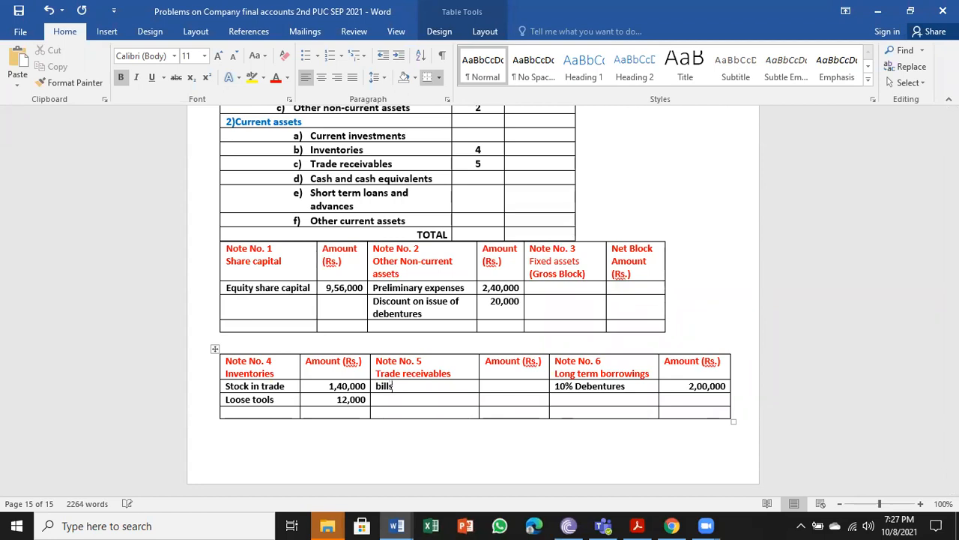
{"action": "type", "text": "Bills recei"}
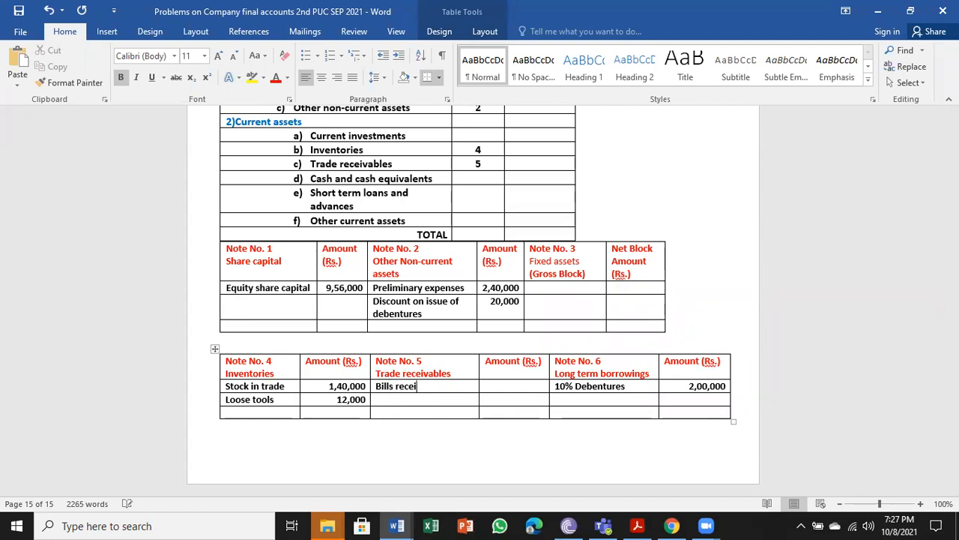
{"action": "type", "text": "vables"}
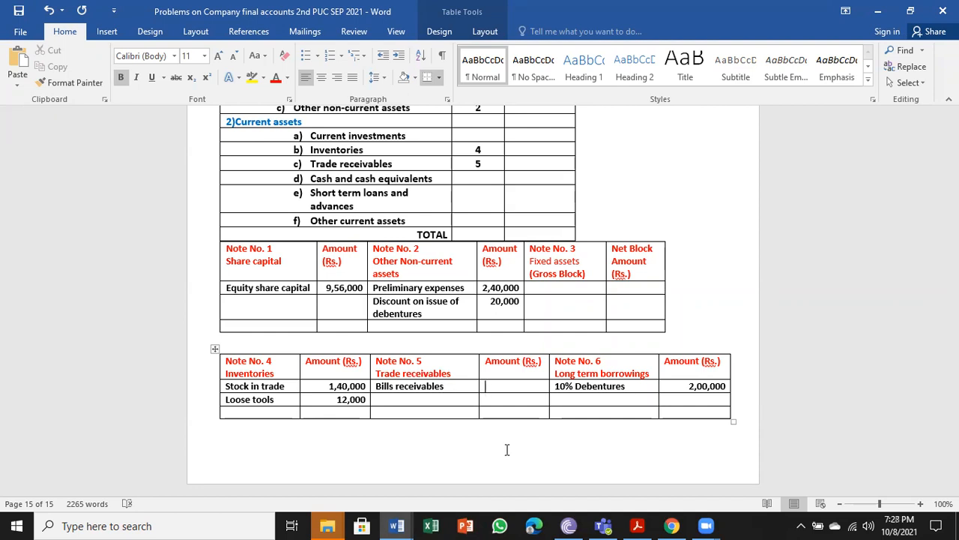
{"action": "mouse_move", "coordinate": [643, 524]}
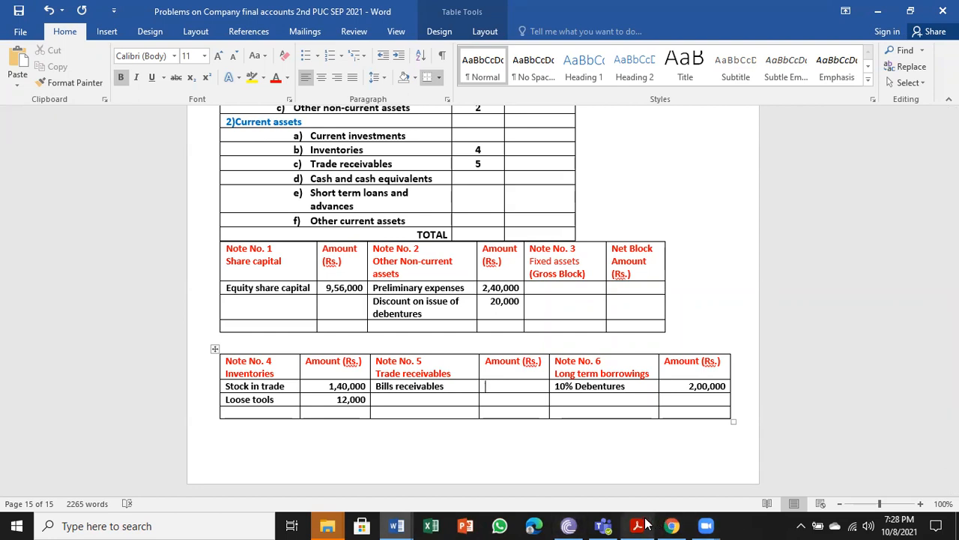
{"action": "left_click", "coordinate": [641, 524]}
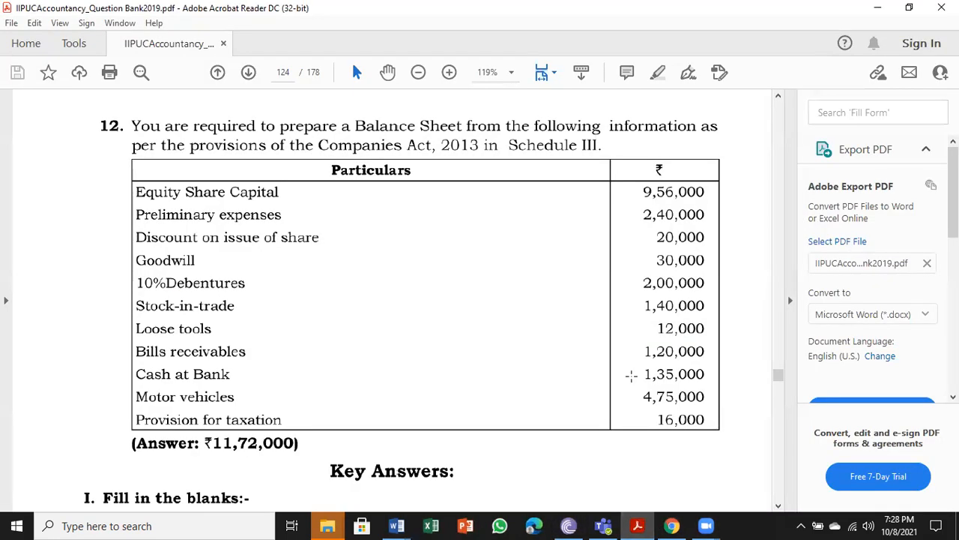
{"action": "mouse_move", "coordinate": [392, 526]}
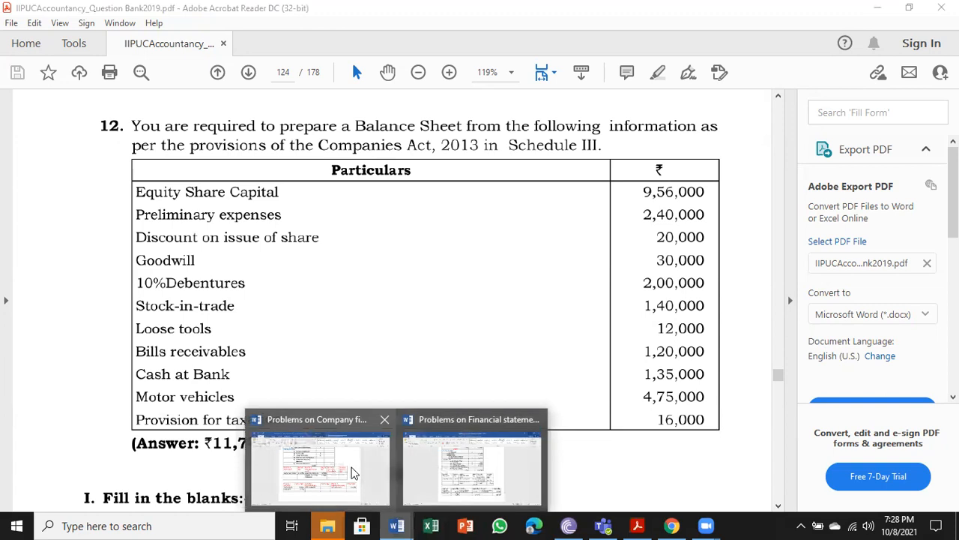
{"action": "left_click", "coordinate": [319, 468]}
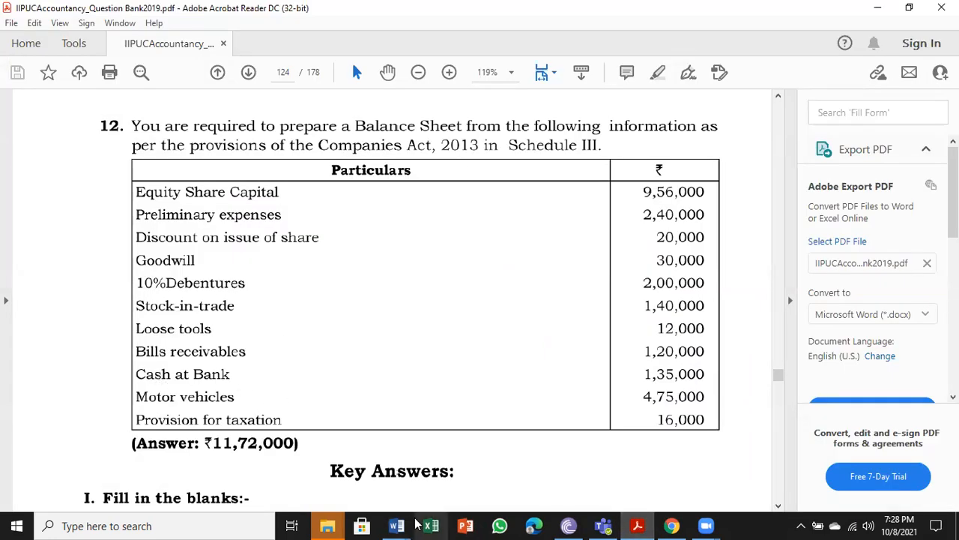
{"action": "left_click", "coordinate": [393, 526]}
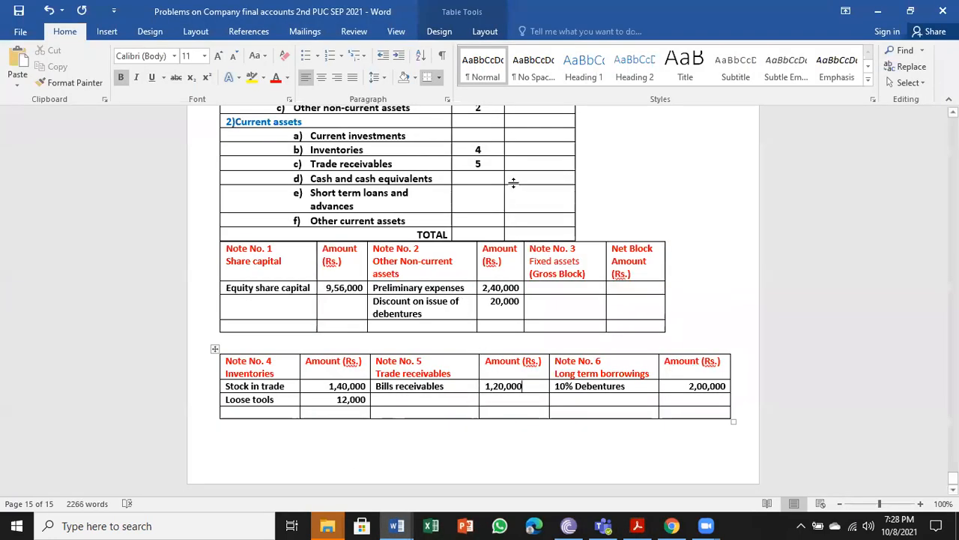
{"action": "type", "text": "1"}
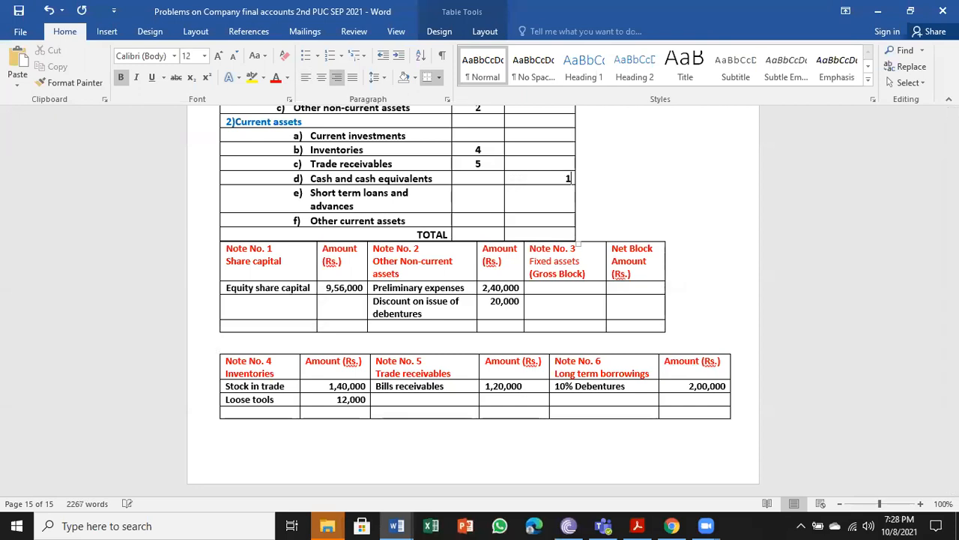
- Complete the Cash and cash equivalents amount as 1,35,000
{"action": "type", "text": ",35,000"}
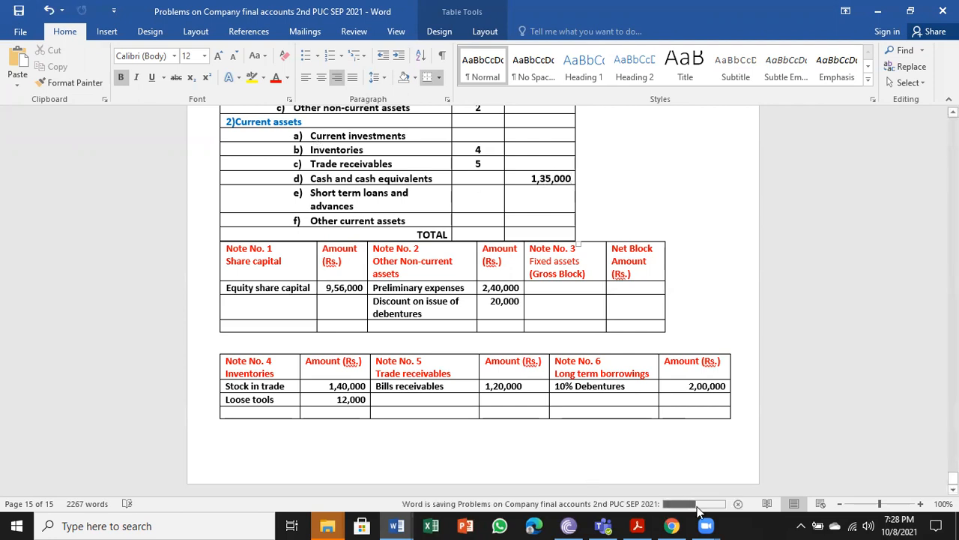
{"action": "left_click", "coordinate": [637, 524]}
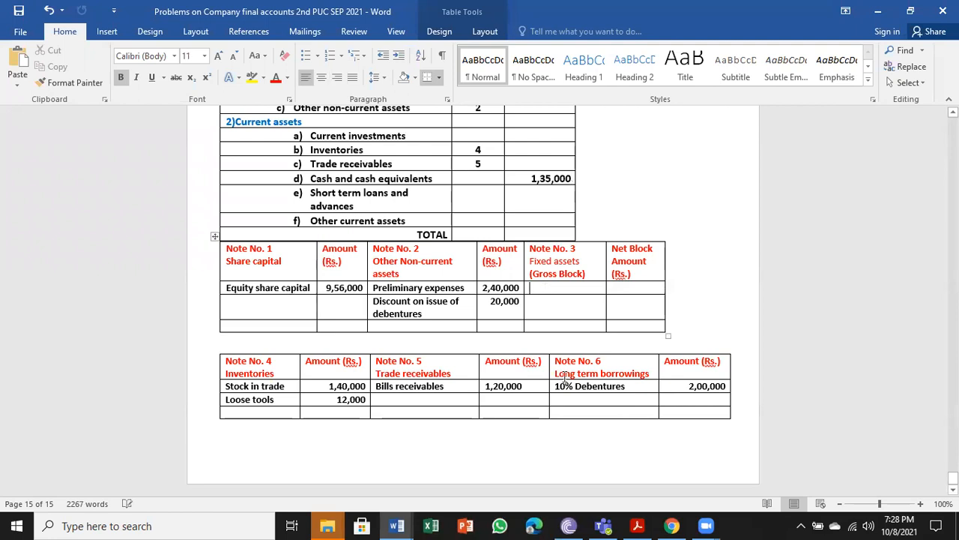
- Fill Note No. 3 with Motor vehicle 4,75,000 and Goodwill 30,000 in Net Block
{"action": "type", "text": "motor vehicle"}
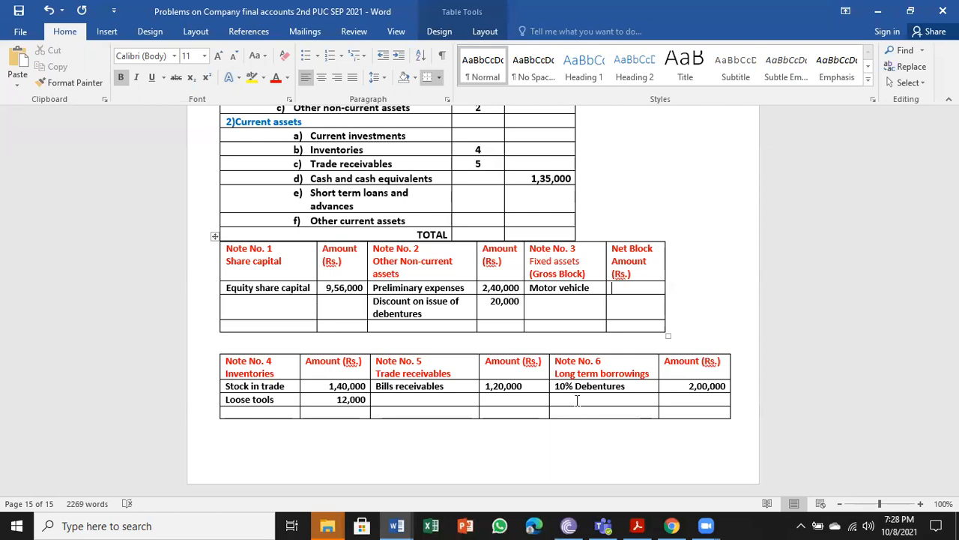
{"action": "type", "text": "4,75,"}
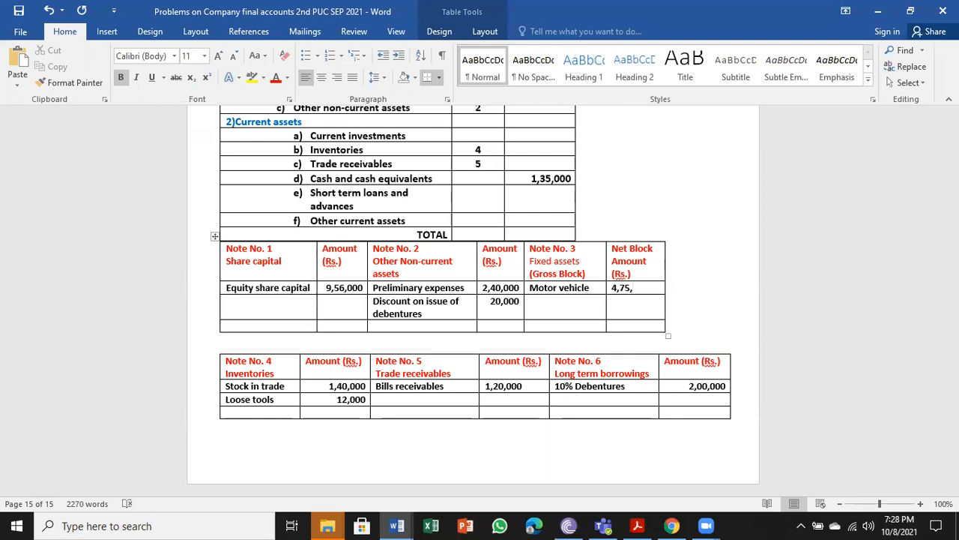
{"action": "type", "text": "000"}
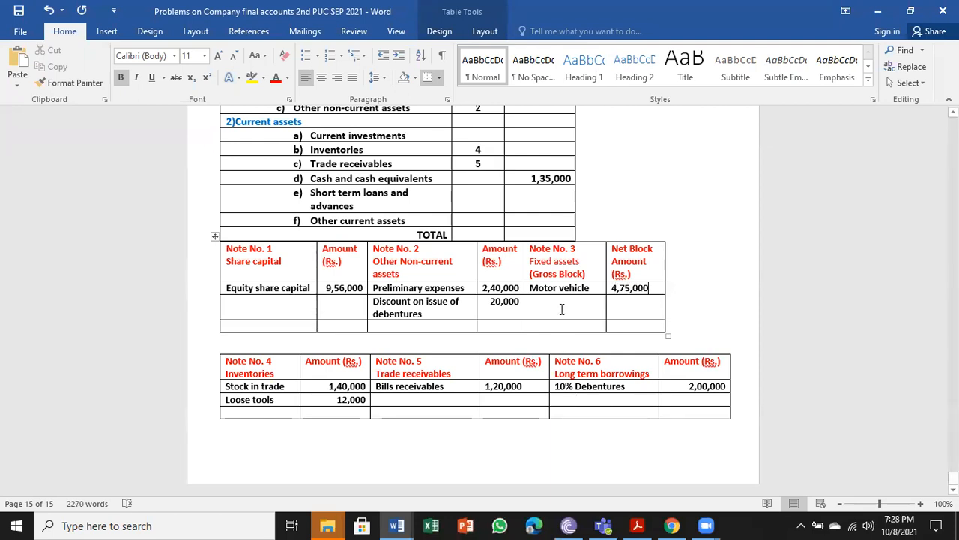
{"action": "type", "text": "G"}
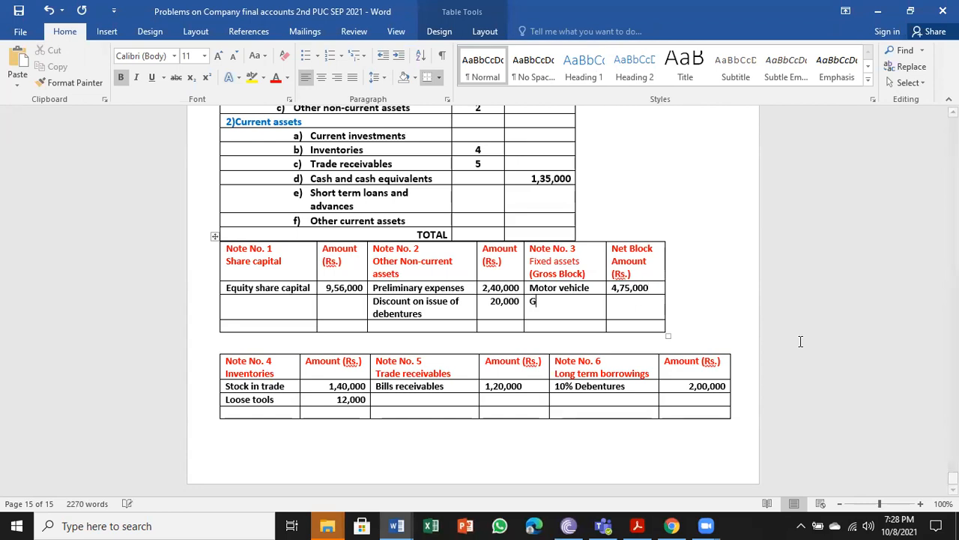
{"action": "type", "text": "ood"}
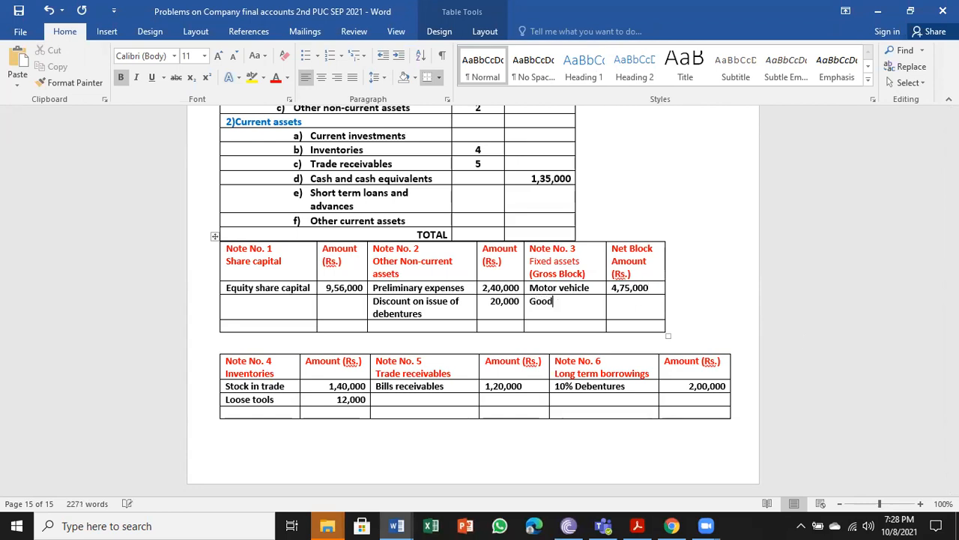
{"action": "type", "text": "will"}
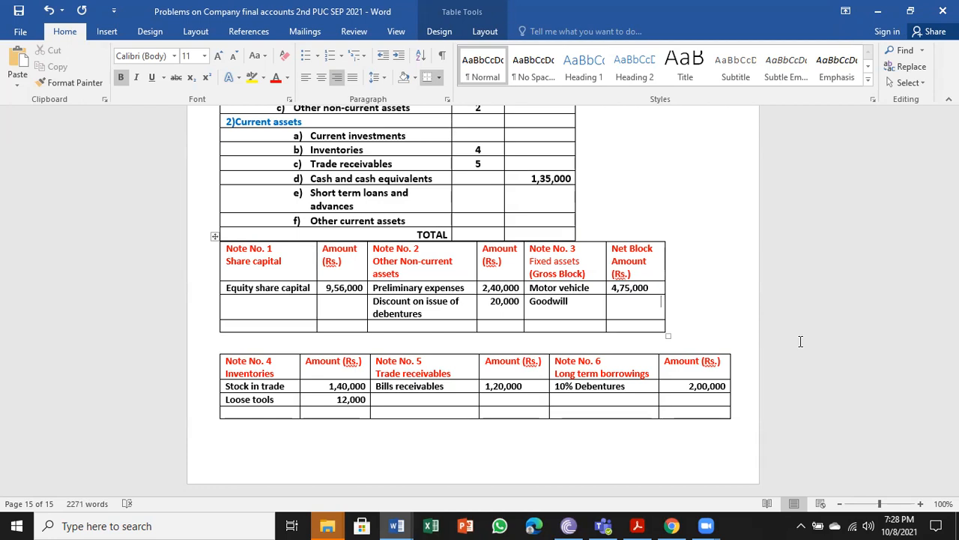
{"action": "type", "text": "30,"}
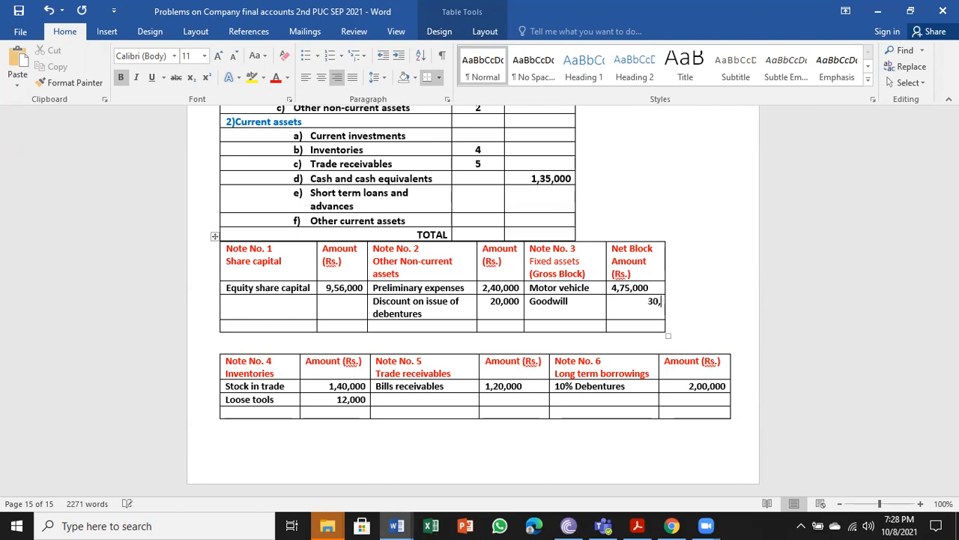
{"action": "type", "text": "000"}
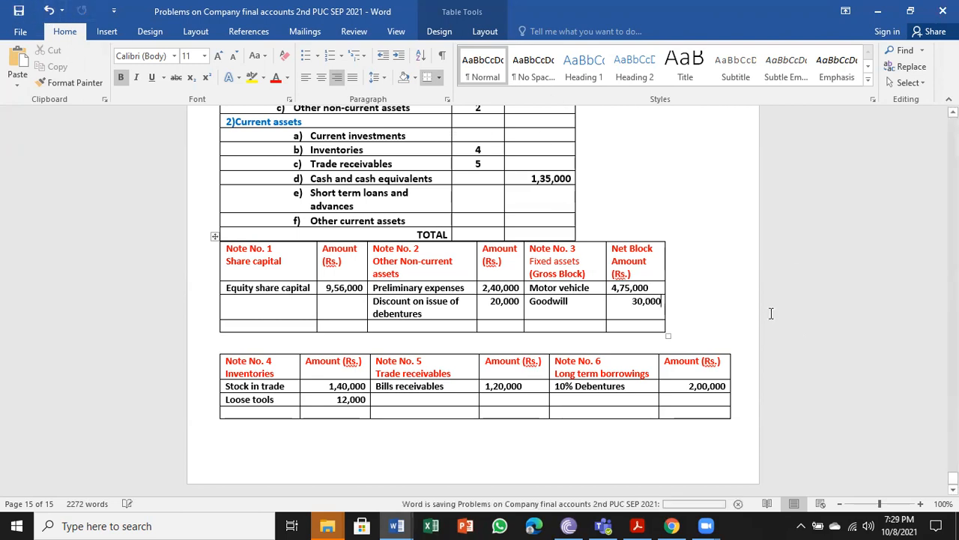
{"action": "scroll", "scroll_direction": "up", "scroll_amount": 3}
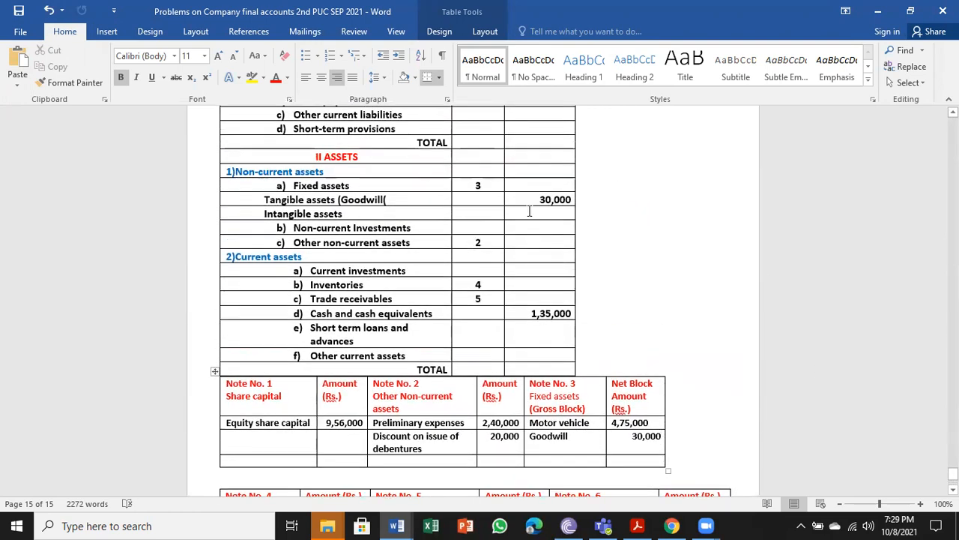
- Enter 4,75,000 for Intangible assets labelled '(Motor vehicle)', then scroll to the note tables
{"action": "type", "text": "4"}
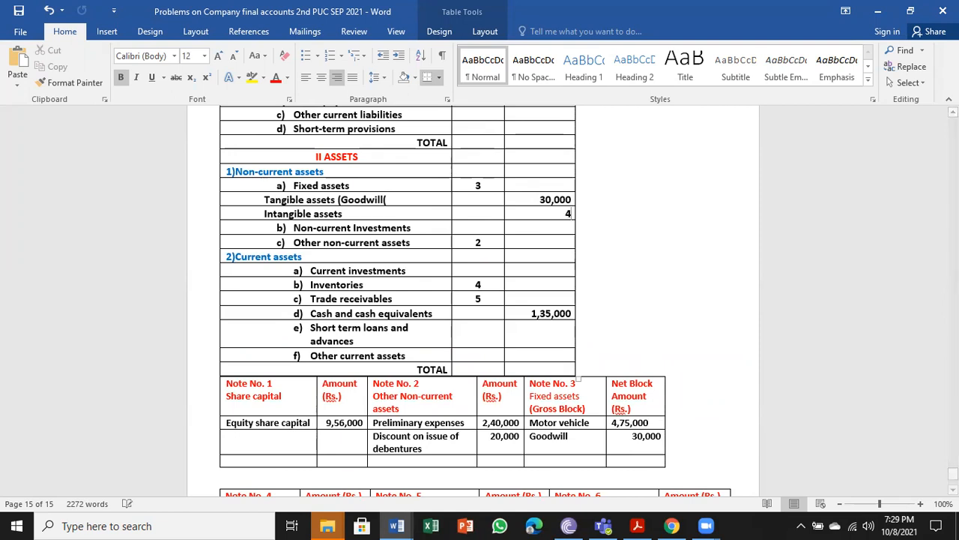
{"action": "type", "text": ",75,000"}
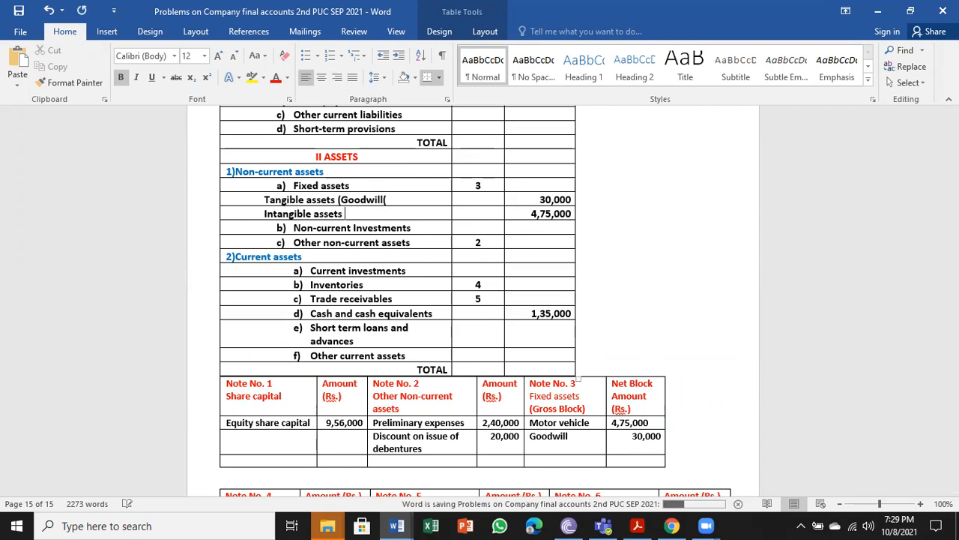
{"action": "type", "text": "(Motor vehi"}
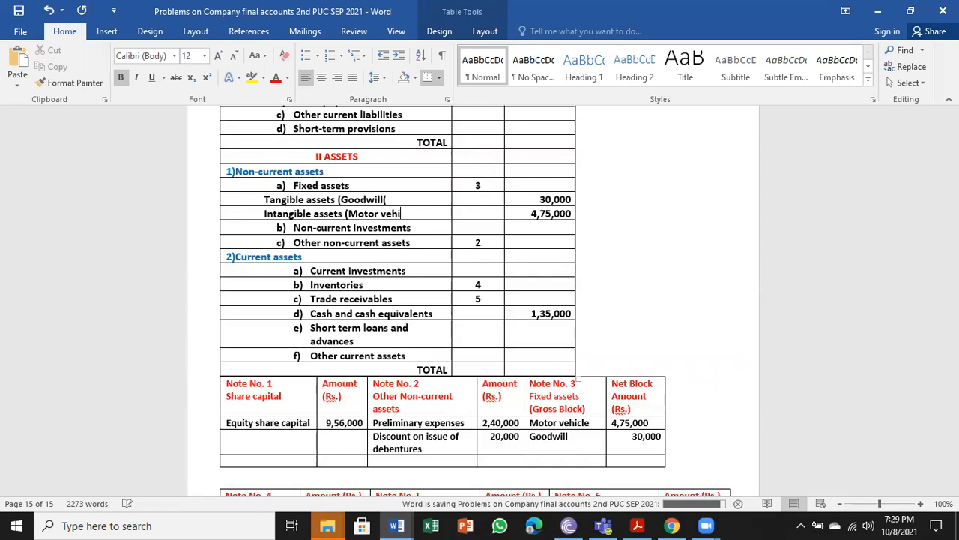
{"action": "type", "text": "cle)"}
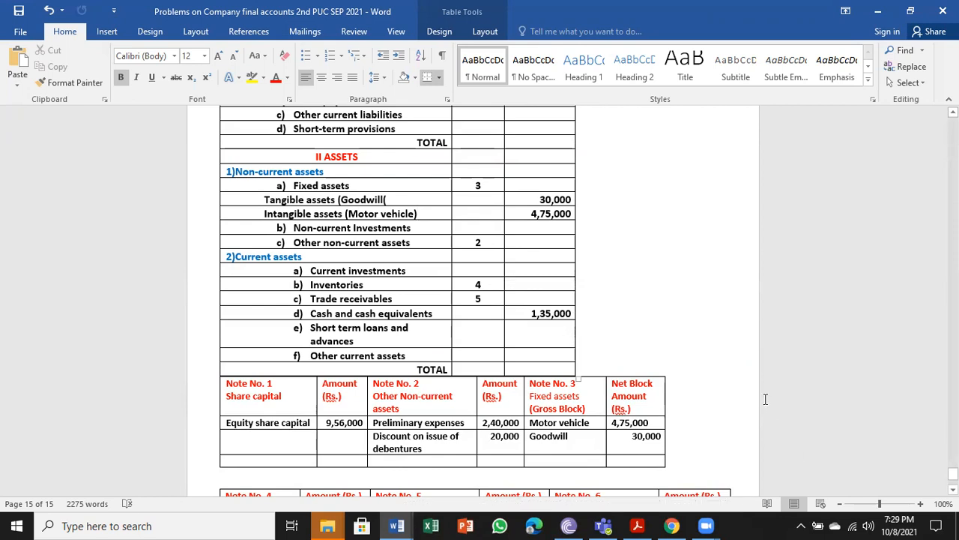
{"action": "left_click", "coordinate": [637, 526]}
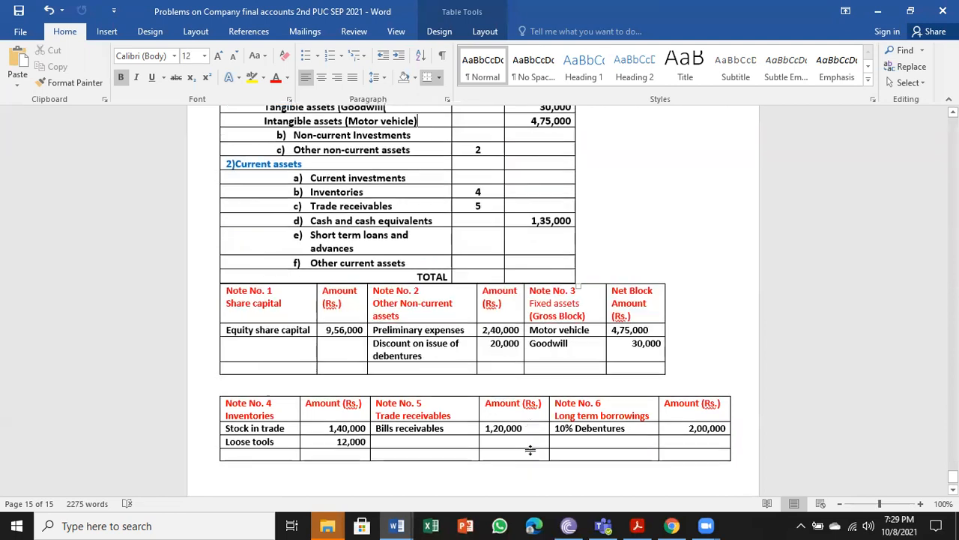
{"action": "scroll", "scroll_direction": "down", "scroll_amount": 3}
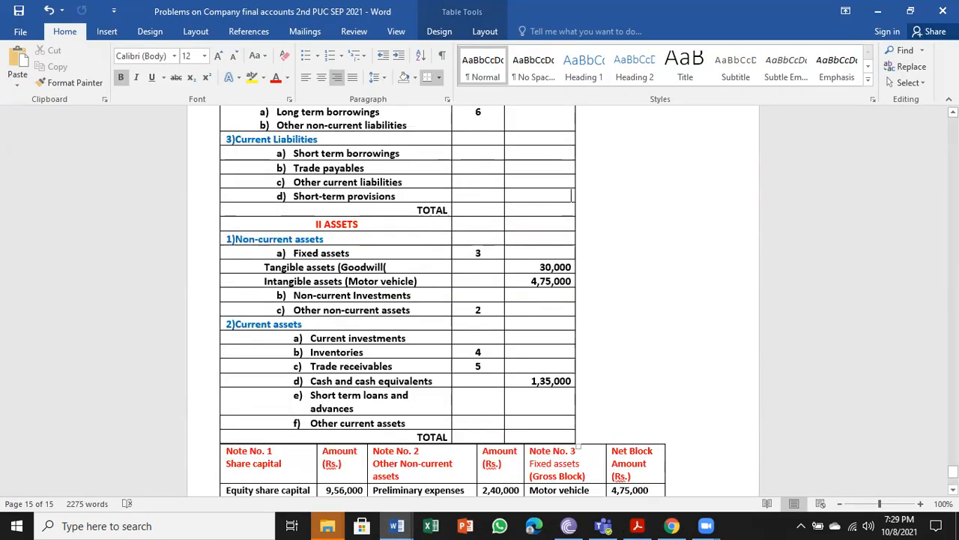
- Type 16,000 for Short-term provisions and save the document with Ctrl+S
{"action": "type", "text": "16,000"}
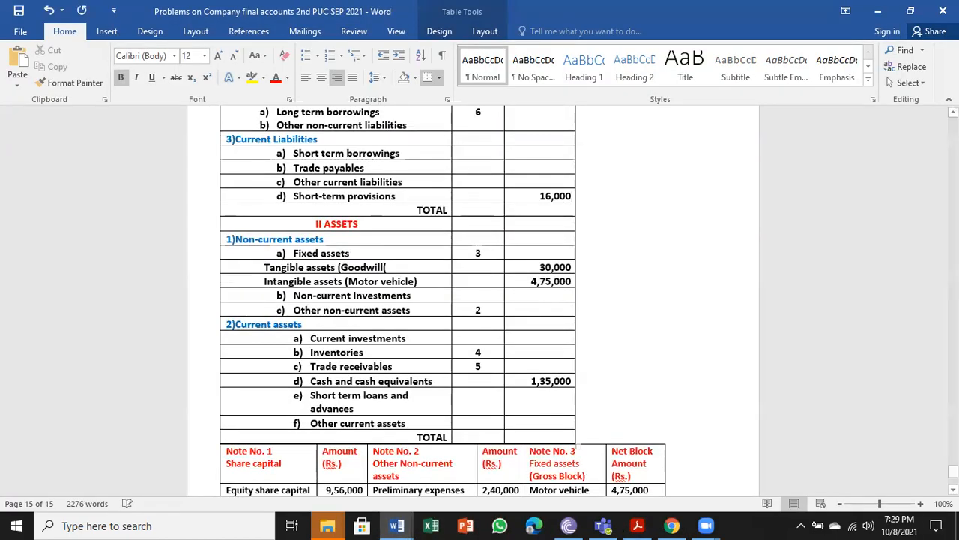
{"action": "key", "text": "ctrl+s"}
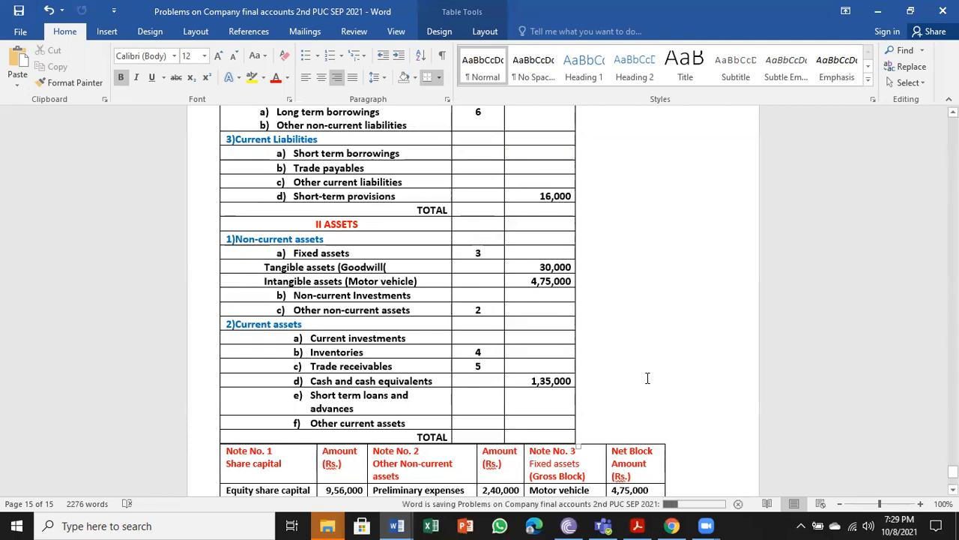
{"action": "scroll", "scroll_direction": "down", "scroll_amount": 3}
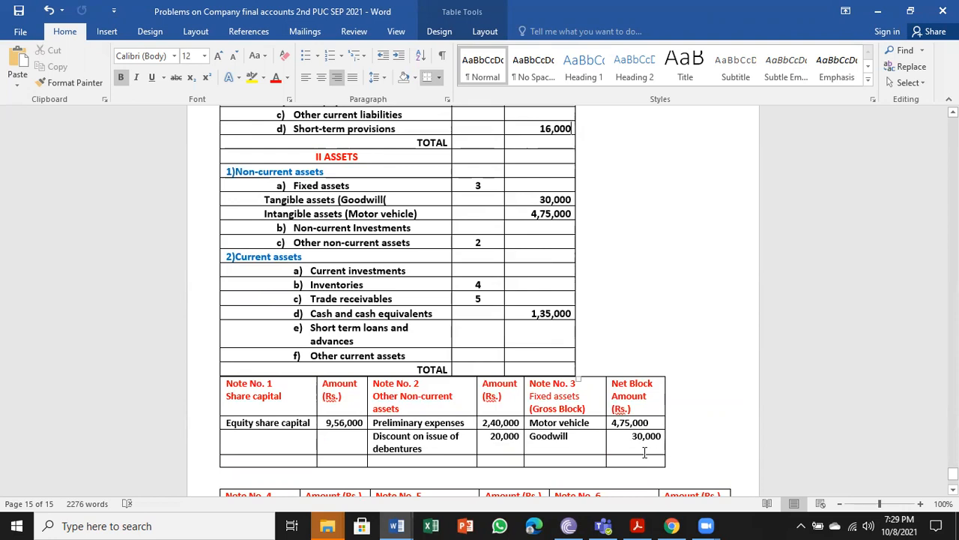
{"action": "mouse_move", "coordinate": [566, 409]}
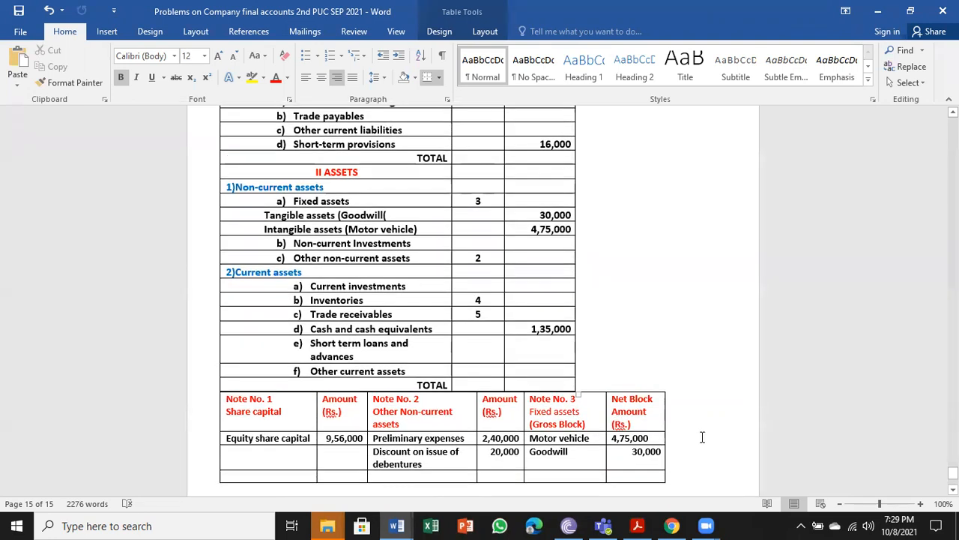
{"action": "scroll", "scroll_direction": "up", "scroll_amount": 3}
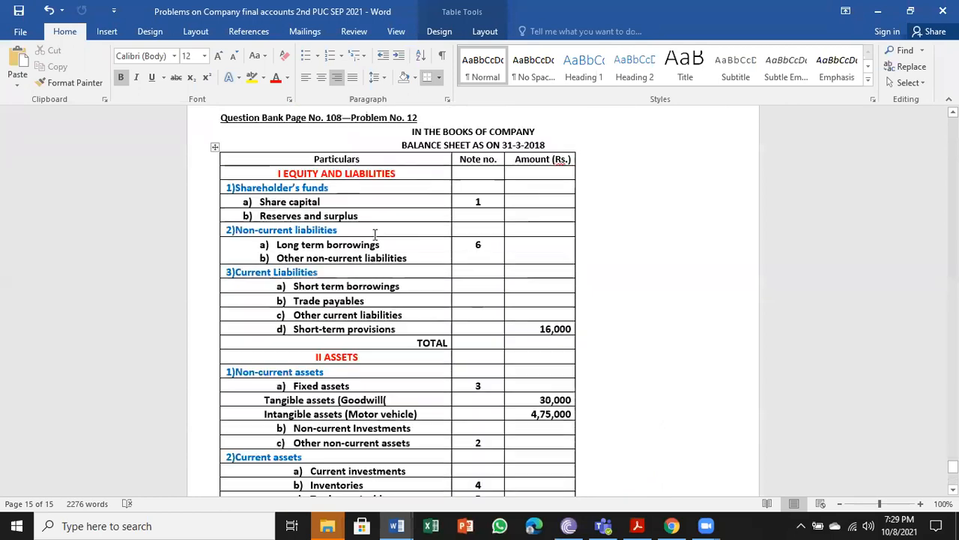
- Cut the Motor vehicle amount 4,75,000 and move it into the Tangible assets row
{"action": "scroll", "scroll_direction": "down", "scroll_amount": 3}
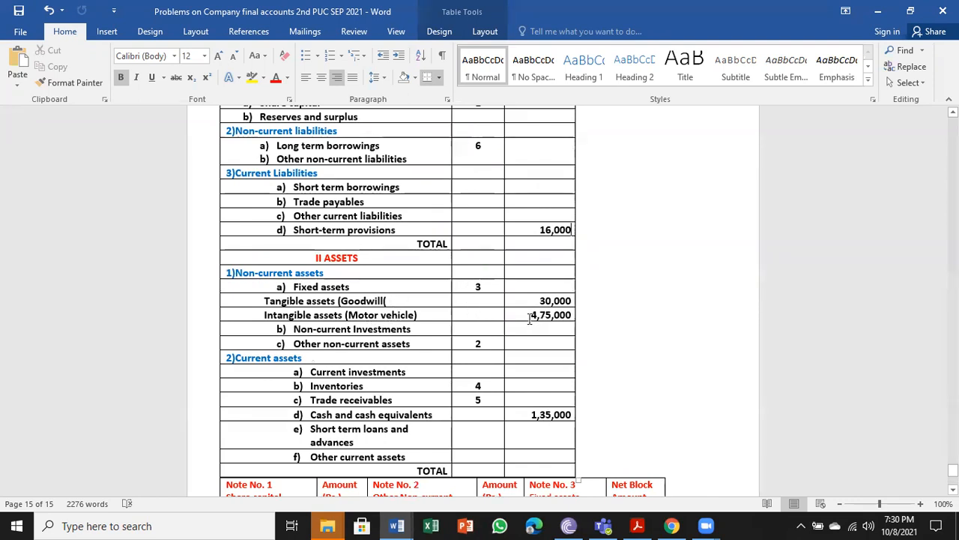
{"action": "double_click", "coordinate": [550, 315]}
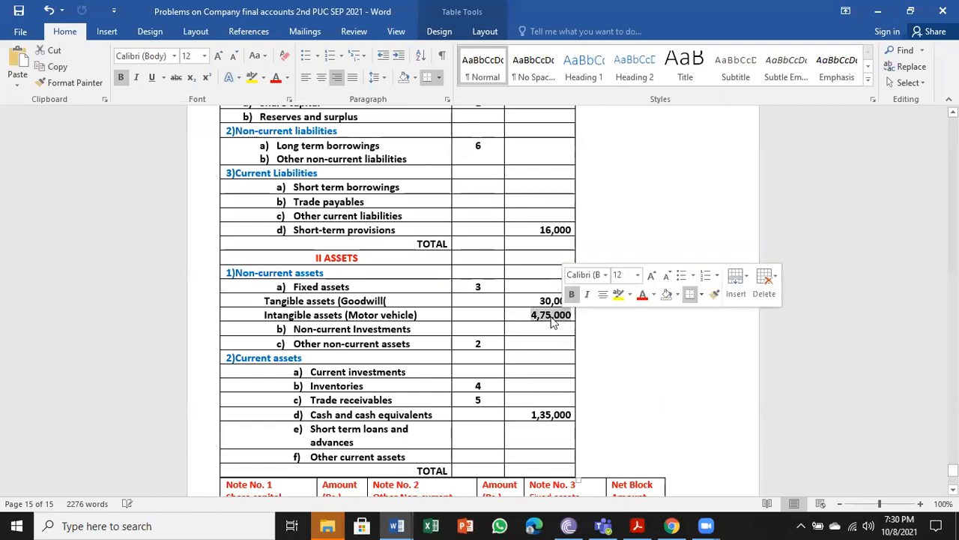
{"action": "right_click", "coordinate": [550, 315]}
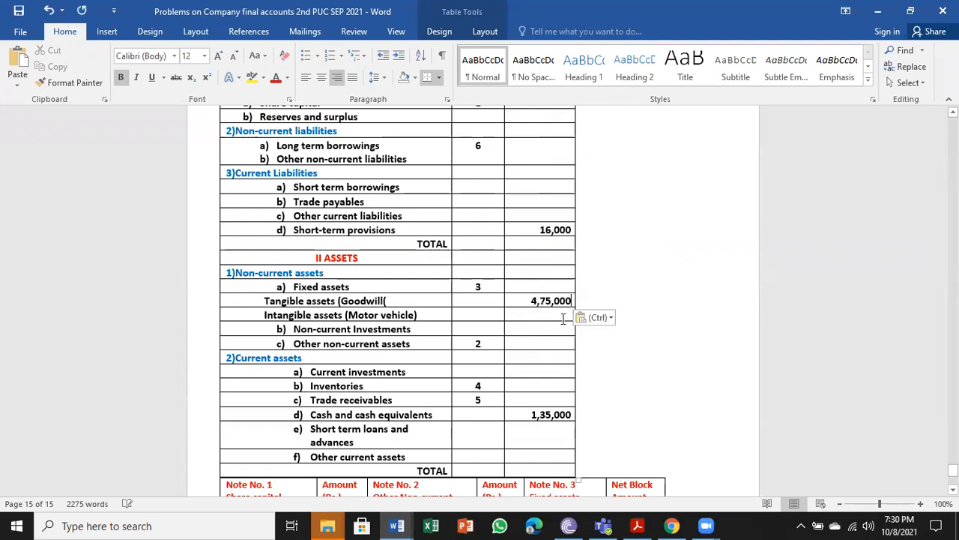
- Enter 30,000 for Intangible assets and label the rows (Goodwill) and (Motor vehicle)
{"action": "type", "text": "30,000"}
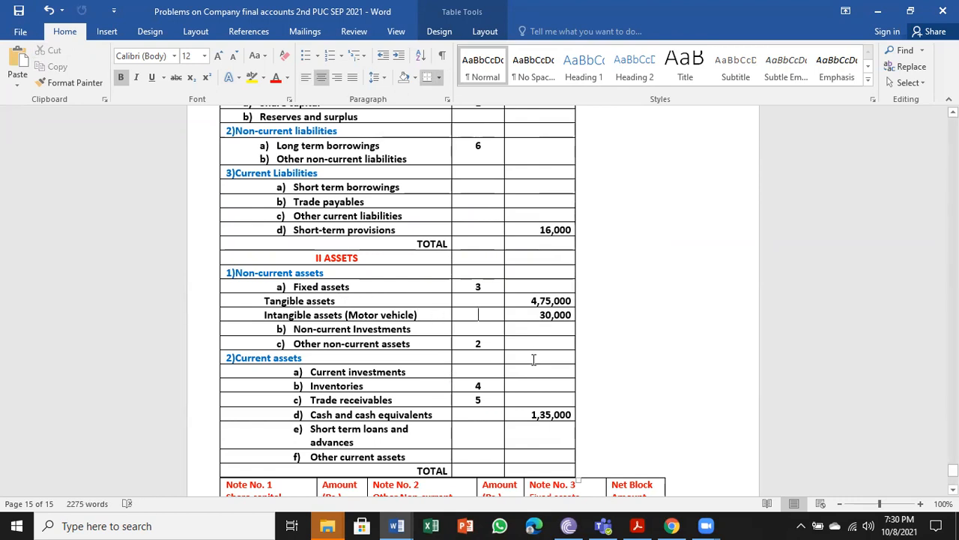
{"action": "type", "text": "(Goodwill("}
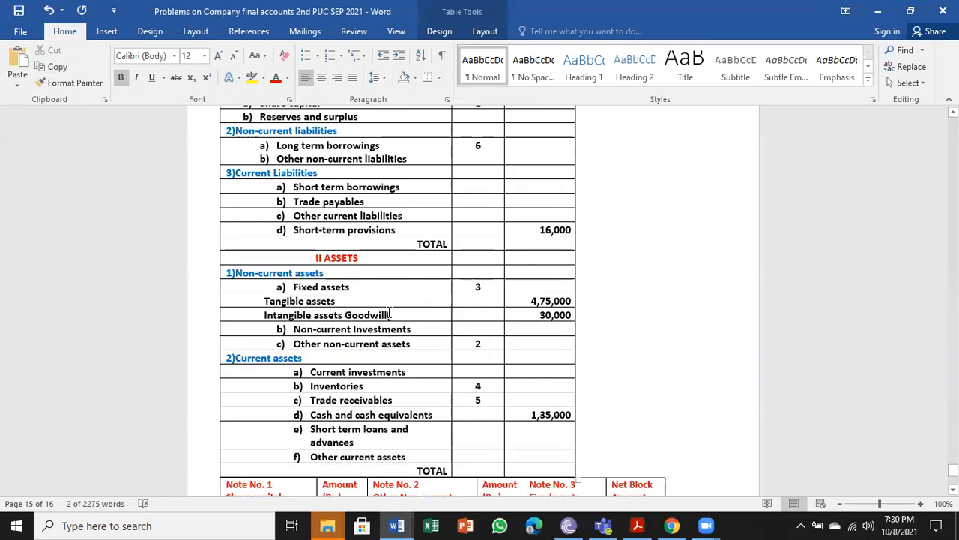
{"action": "type", "text": "(Motor vehicle)("}
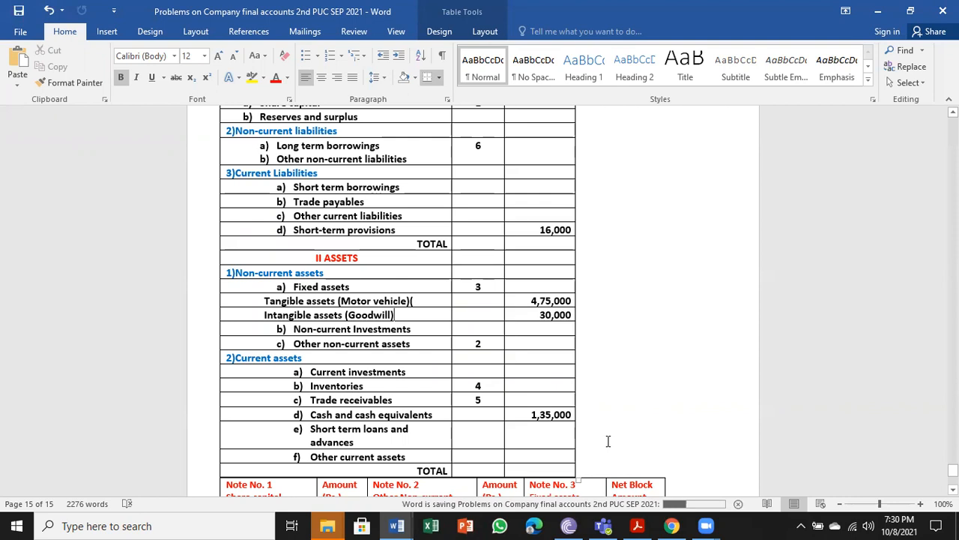
- Type note totals 9,56,000, 2,60,000, 1,52,000, 1,20,000 and 2,00,000 under their tables
{"action": "scroll", "scroll_direction": "down", "scroll_amount": 3}
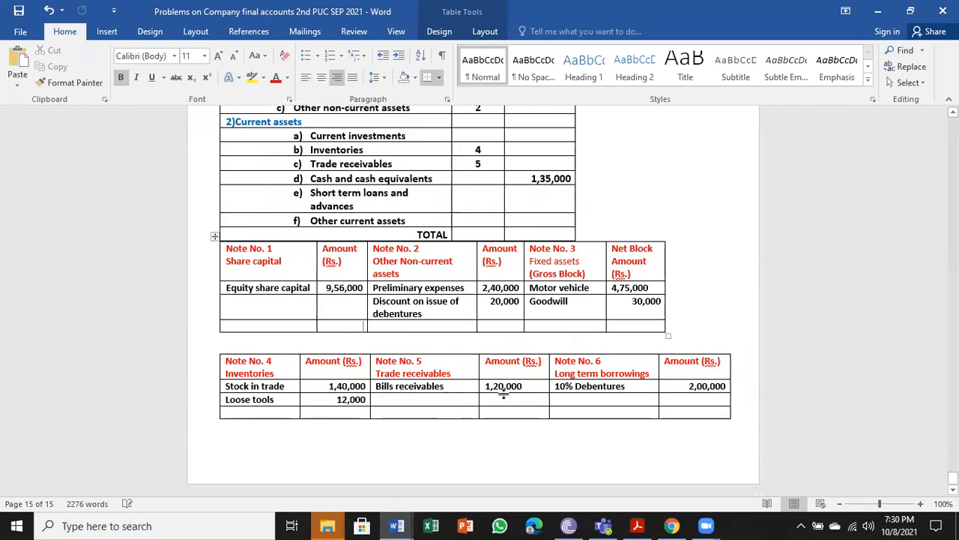
{"action": "type", "text": "9,56,000"}
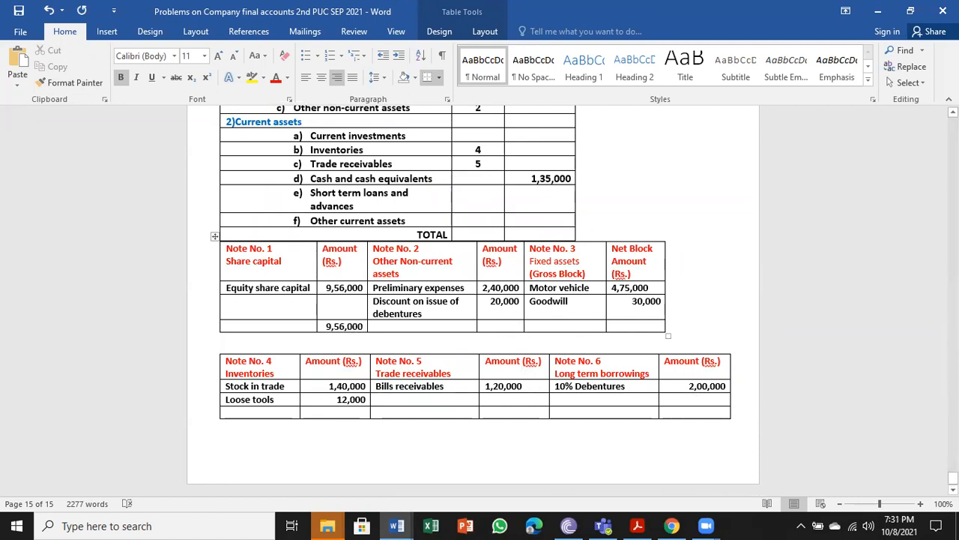
{"action": "type", "text": "2,60,000"}
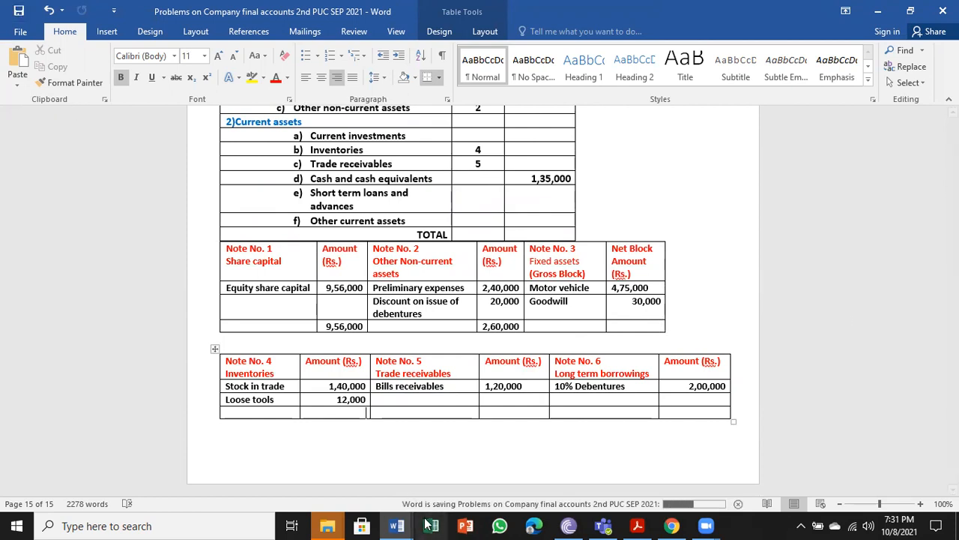
{"action": "type", "text": "1,52,0"}
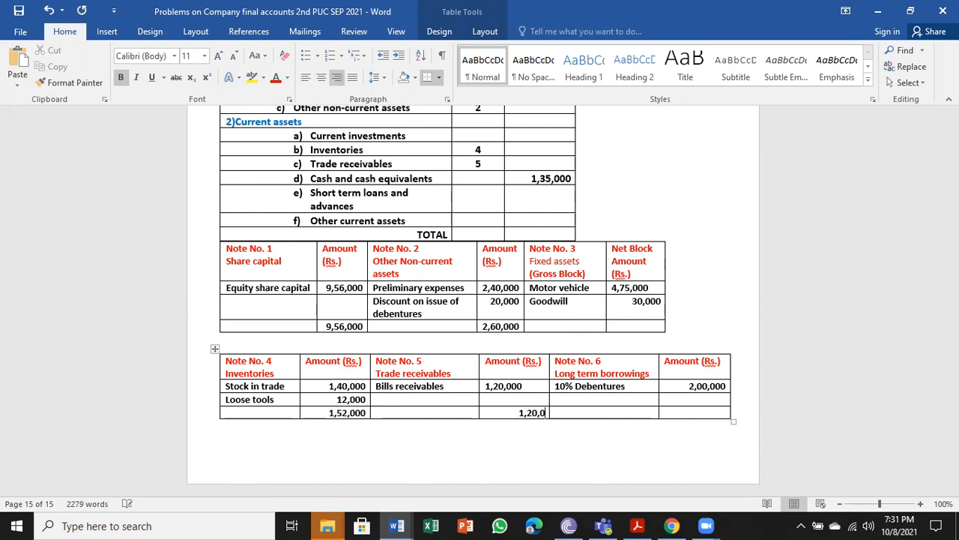
{"action": "type", "text": "00"}
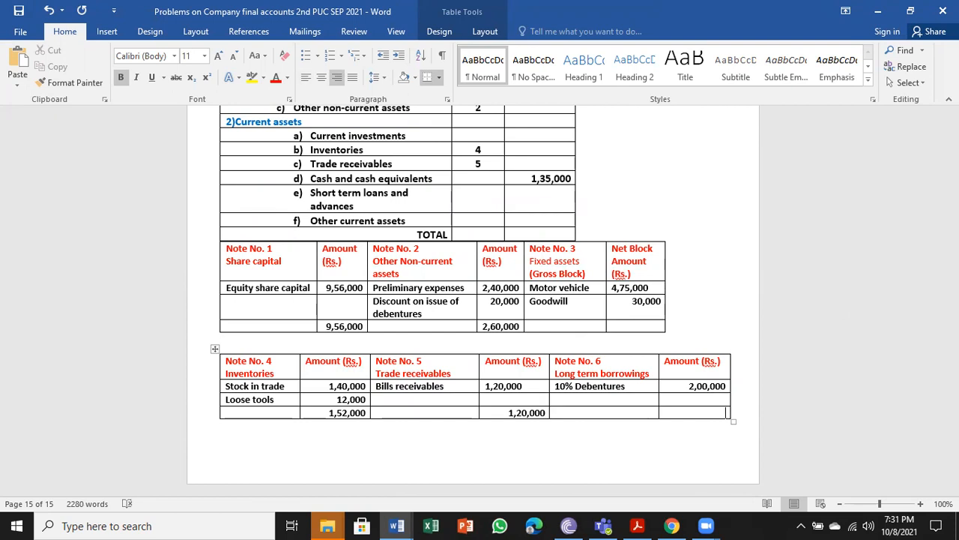
{"action": "type", "text": "2,00,000"}
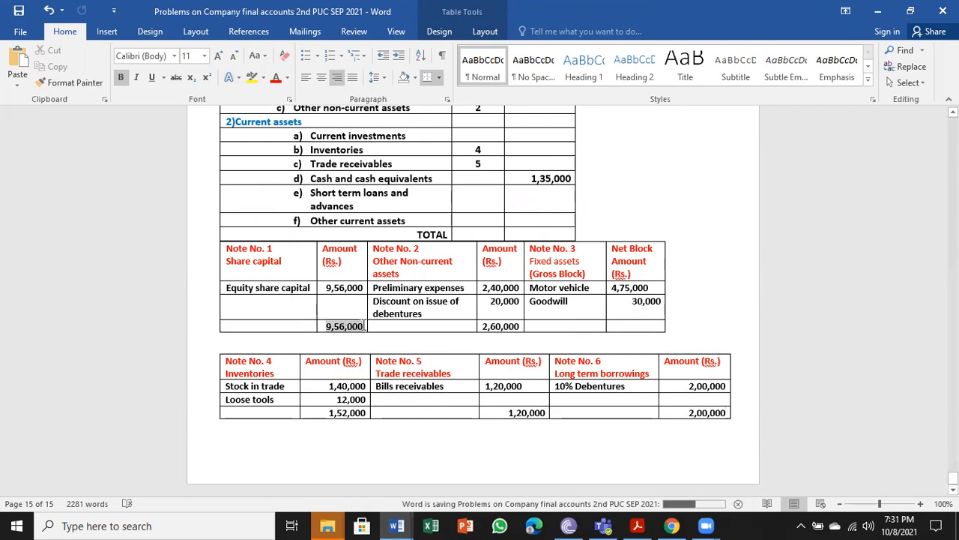
- Fill balance sheet amounts: Share capital 9,56,000, borrowings 2,00,000, other assets 2,60,000, Inventories 1,52,000
{"action": "scroll", "scroll_direction": "up", "scroll_amount": 3}
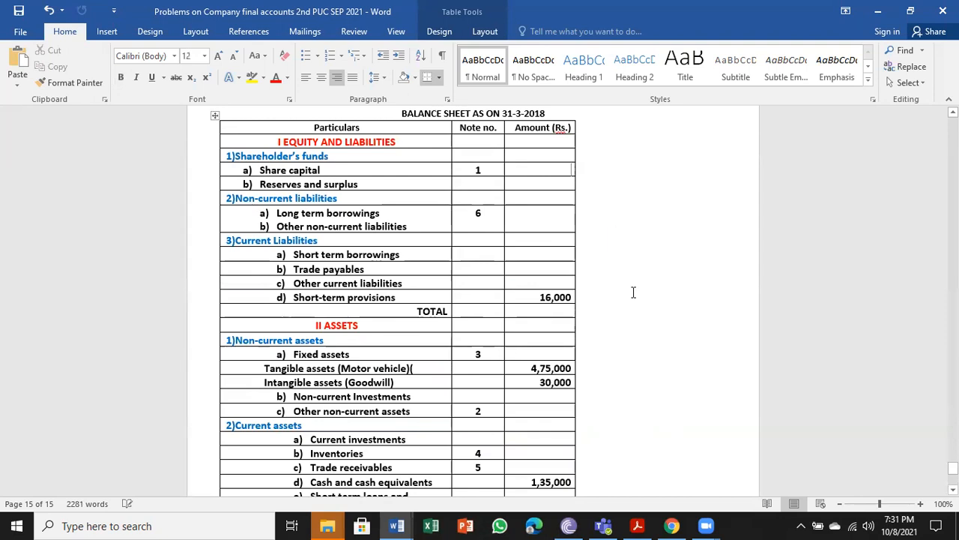
{"action": "scroll", "scroll_direction": "down", "scroll_amount": 3}
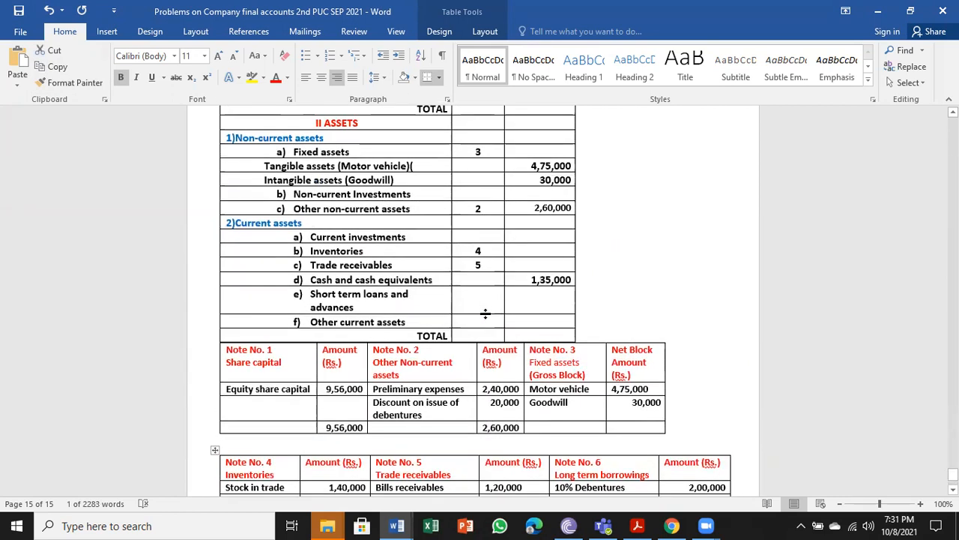
{"action": "type", "text": "1,52,000"}
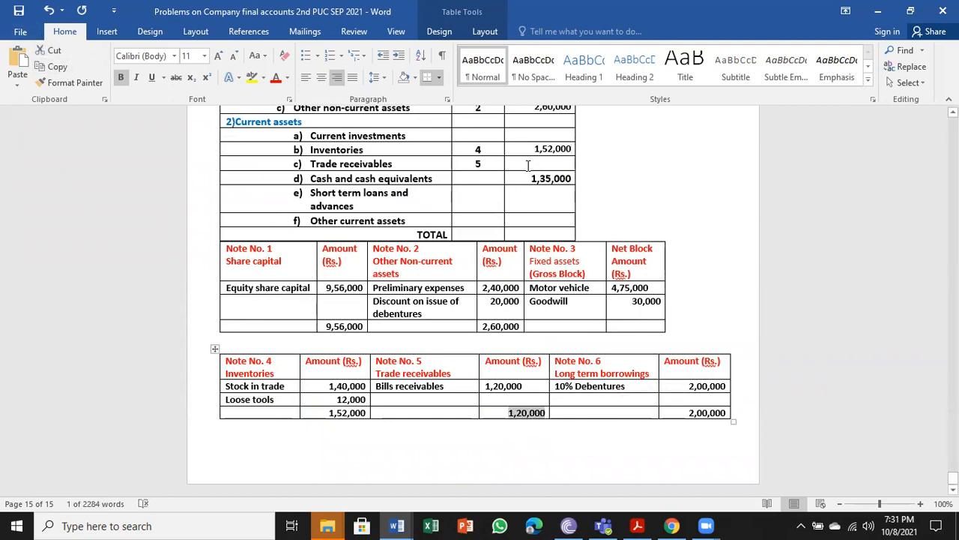
{"action": "type", "text": "1,20,000"}
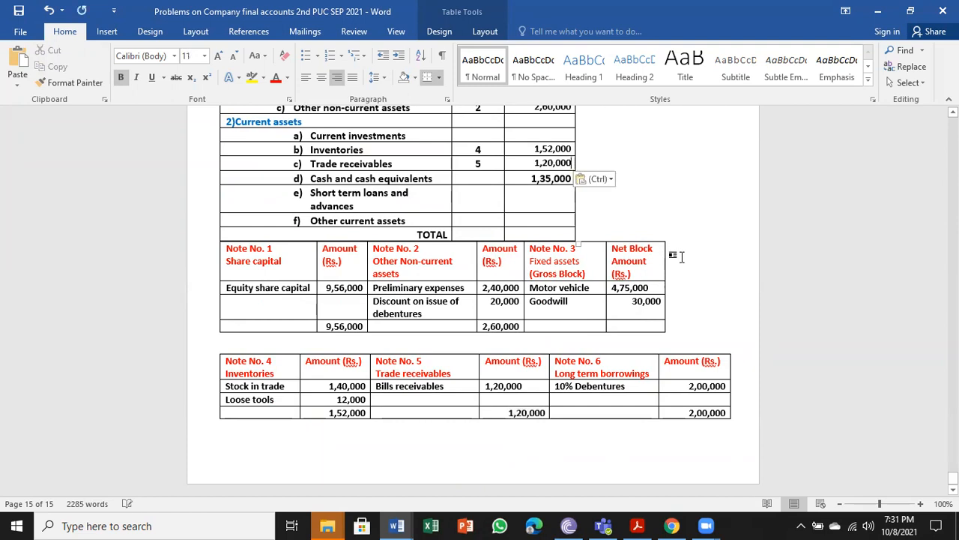
{"action": "left_click", "coordinate": [695, 413]}
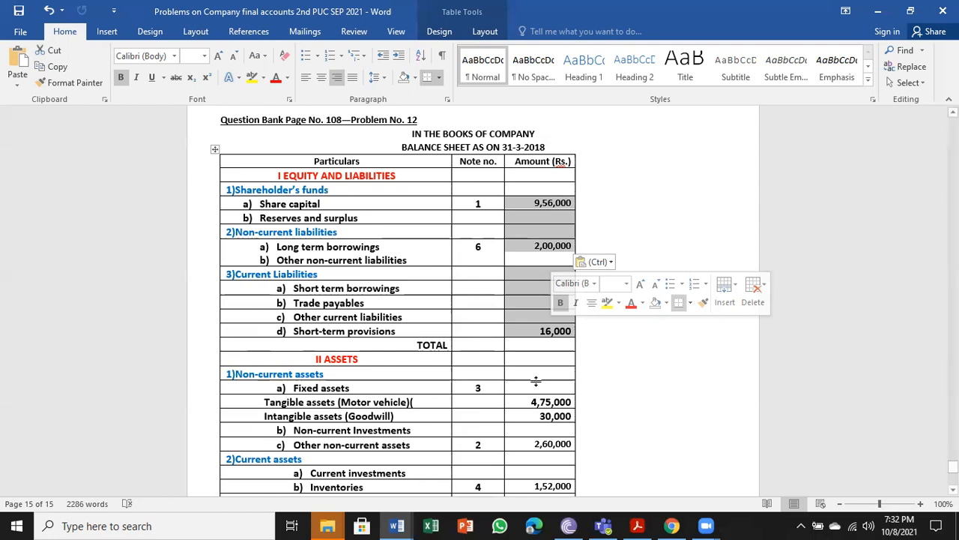
- Type 11,72,000 in the TOTAL cells under Equity and Liabilities and under Assets
{"action": "type", "text": "11,72,000"}
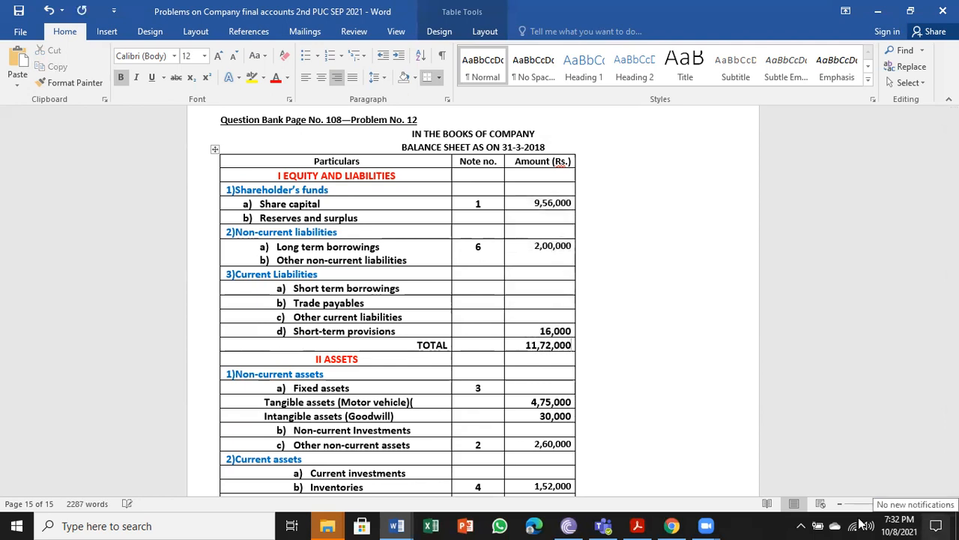
{"action": "scroll", "scroll_direction": "down", "scroll_amount": 3}
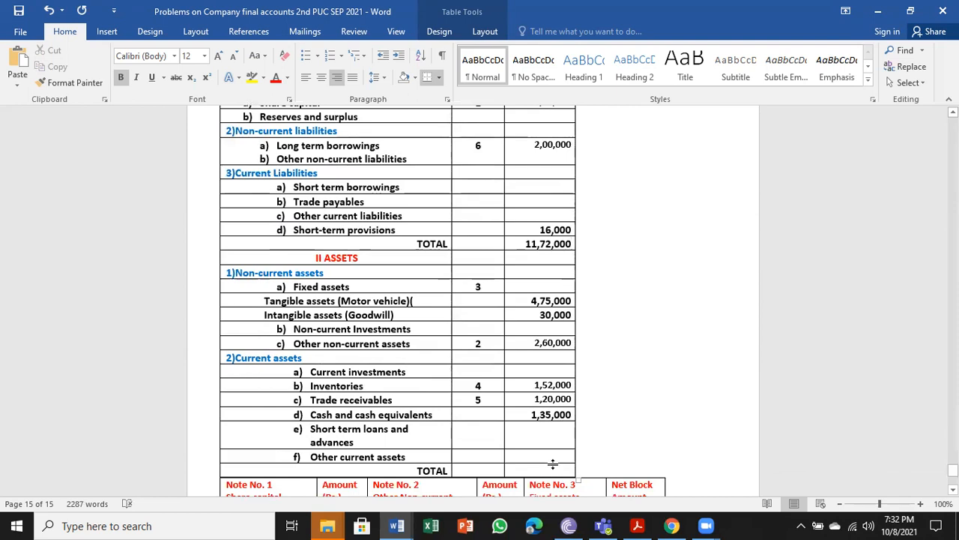
{"action": "type", "text": "11,72,000"}
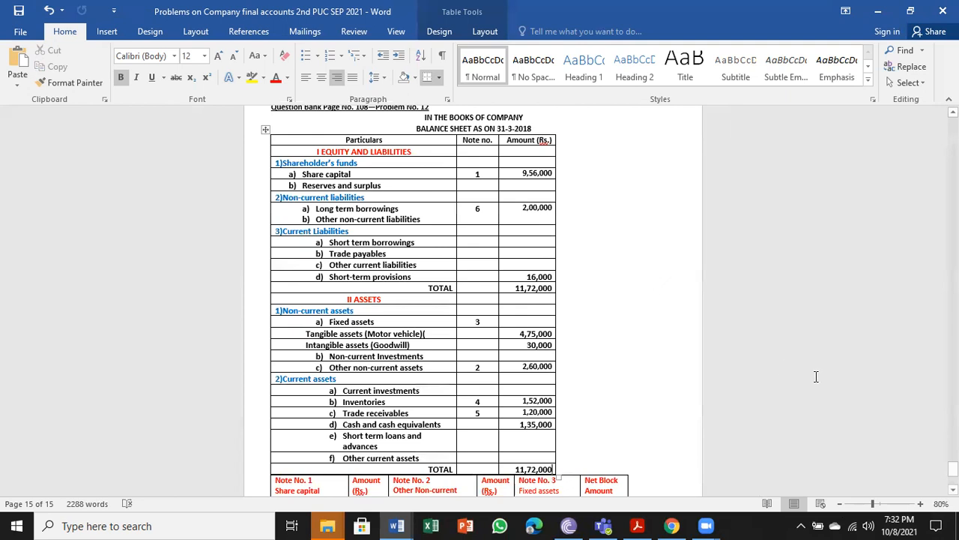
{"action": "mouse_move", "coordinate": [810, 377]}
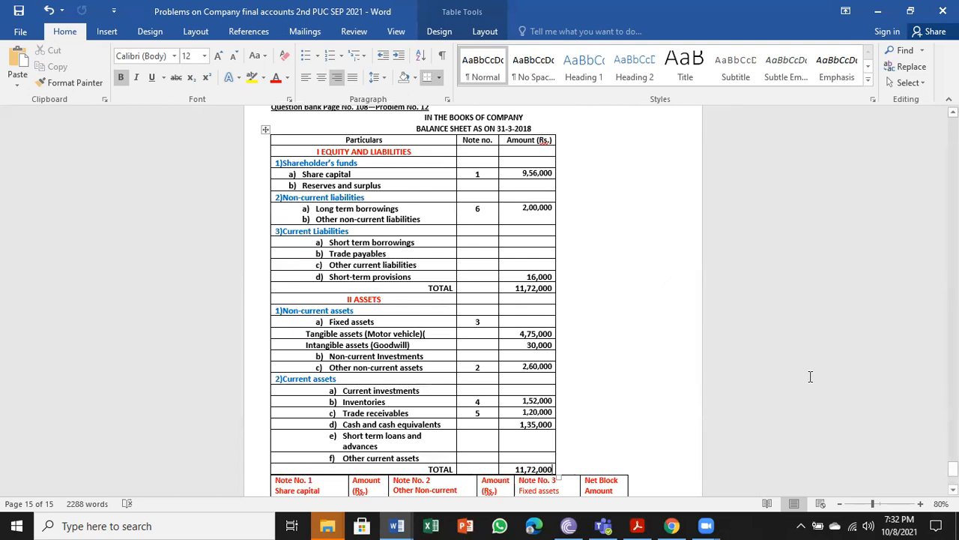
{"action": "mouse_move", "coordinate": [646, 343]}
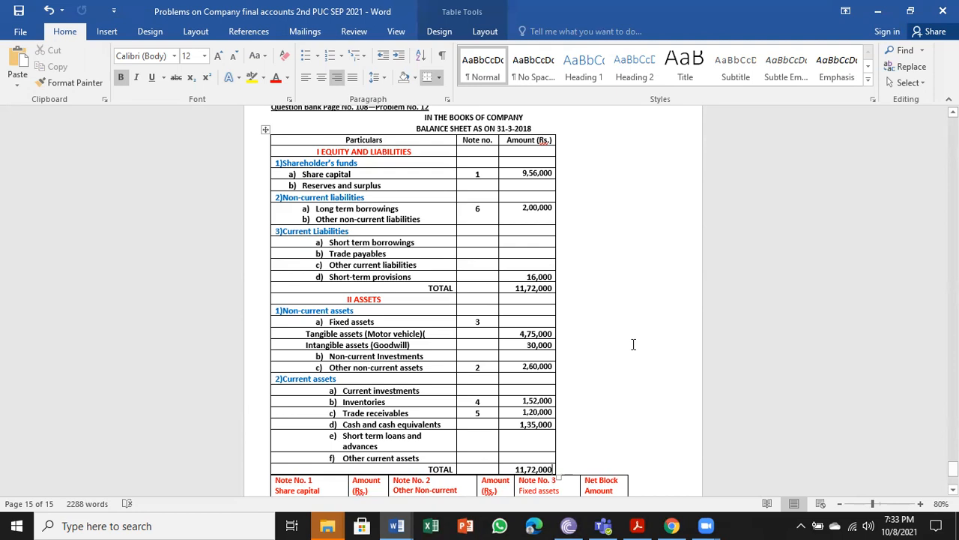
{"action": "mouse_move", "coordinate": [744, 220]}
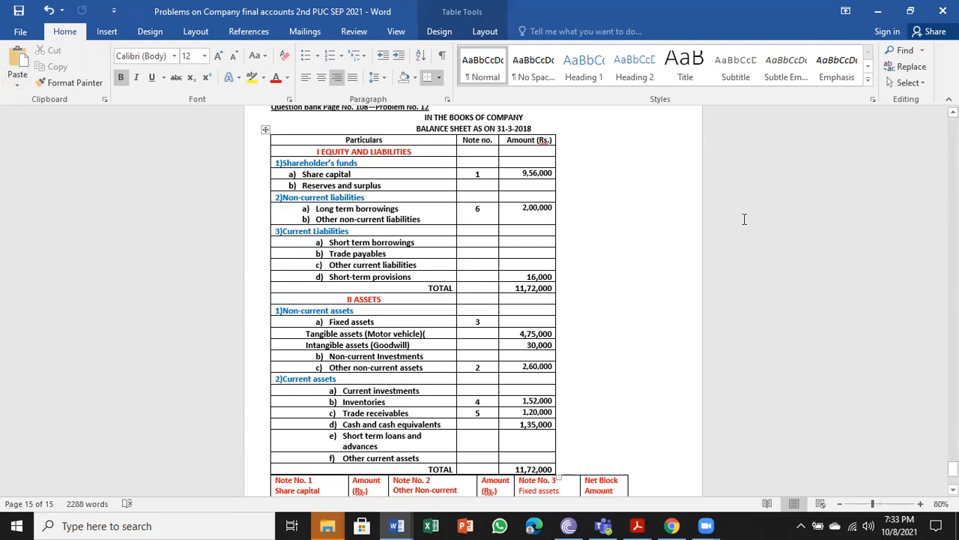